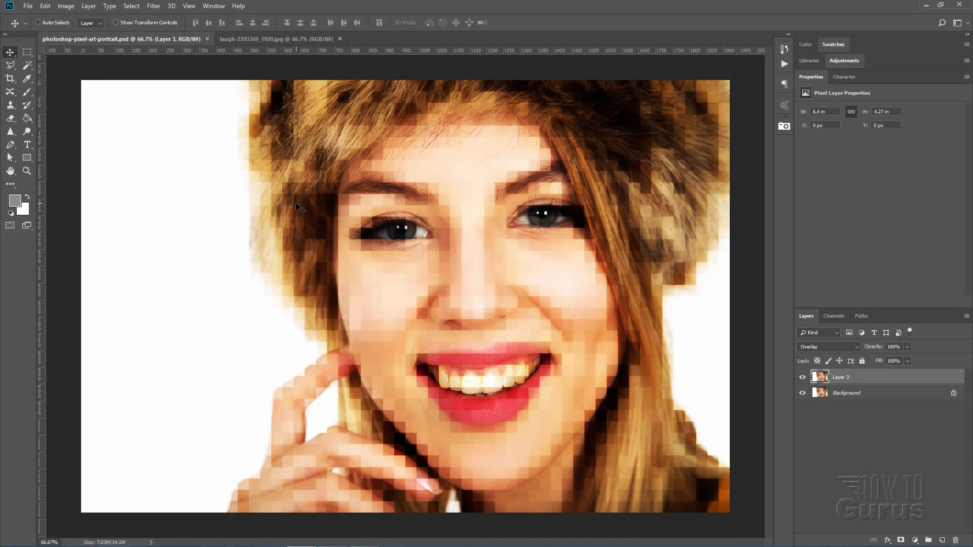
mouse_move(410, 174)
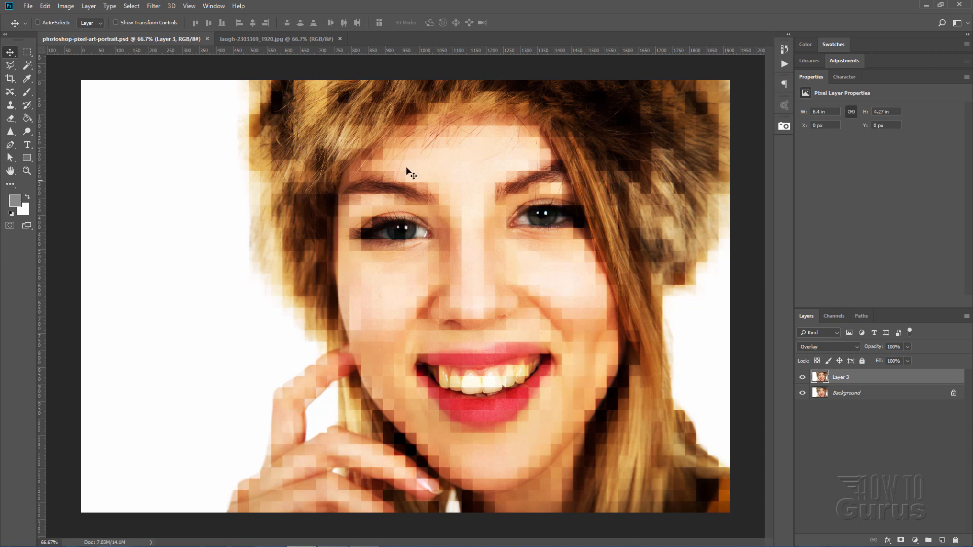
mouse_move(270, 128)
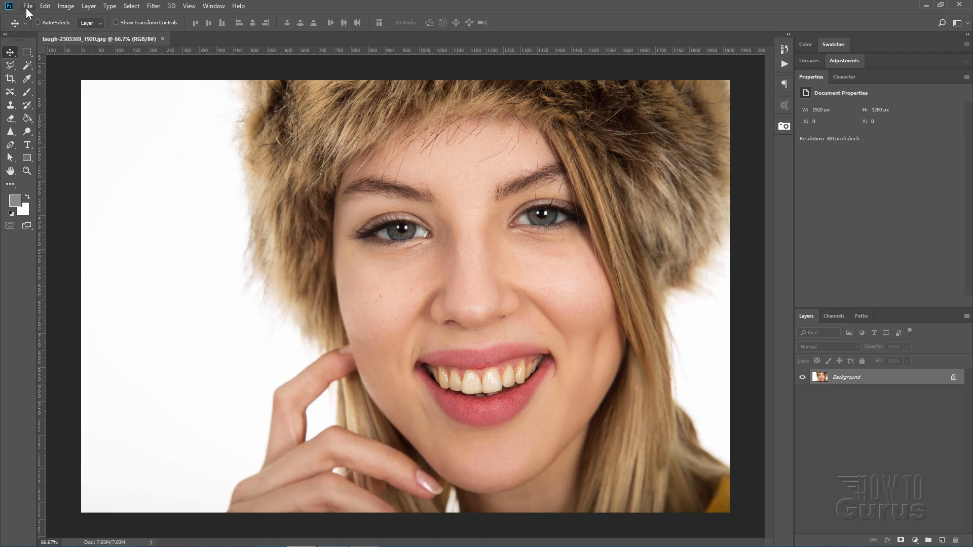
Save the photo as a JPEG copy named laugh-2303369_pixels.jpg, accepting the JPEG quality options
left_click(28, 6)
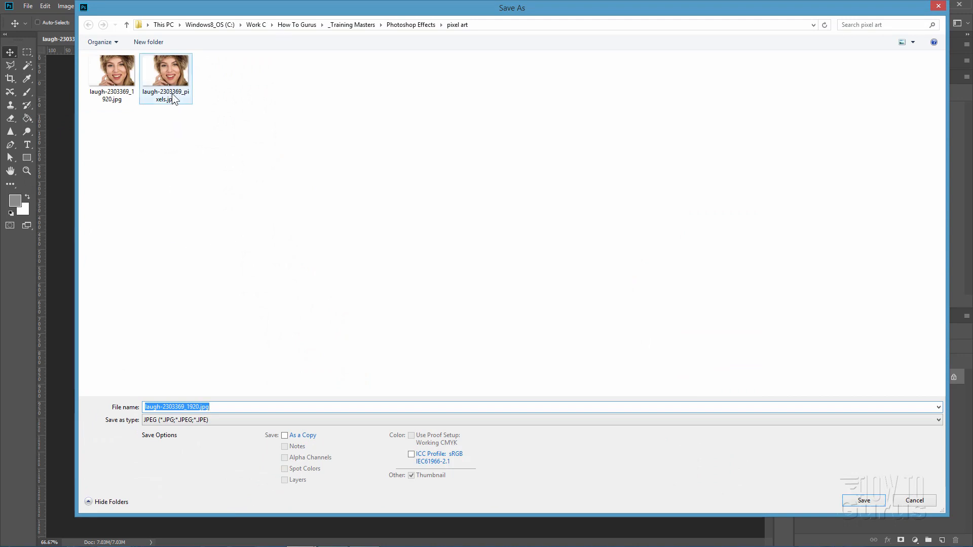
left_click(165, 71)
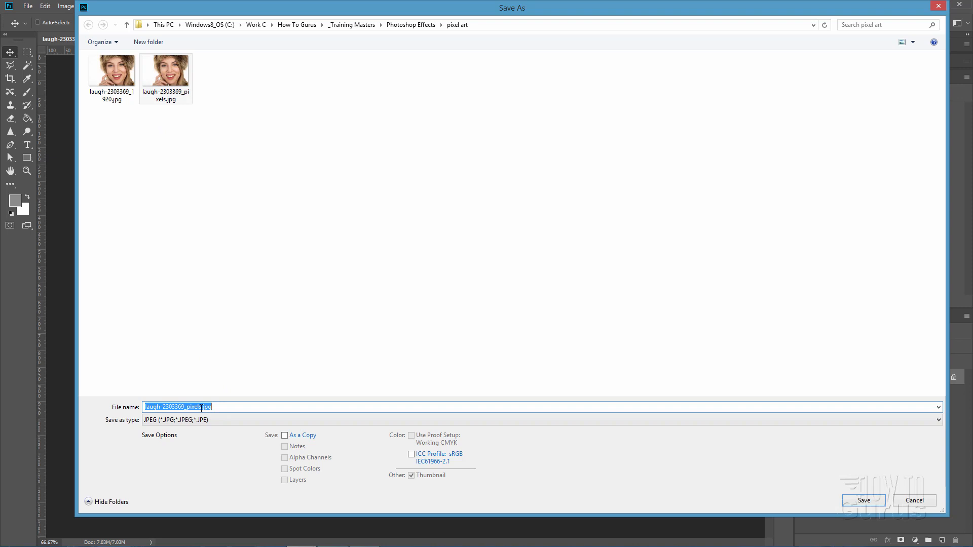
double_click(192, 406)
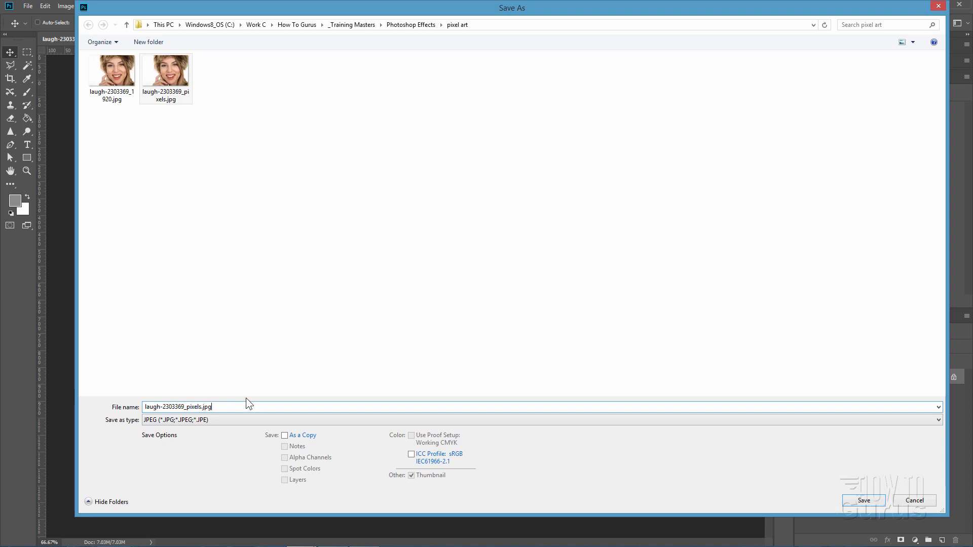
mouse_move(842, 487)
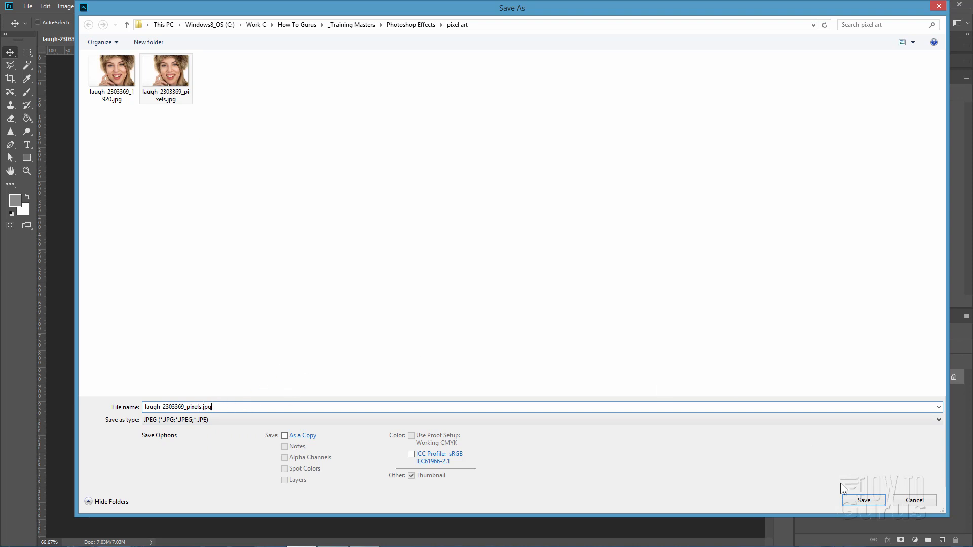
left_click(862, 500)
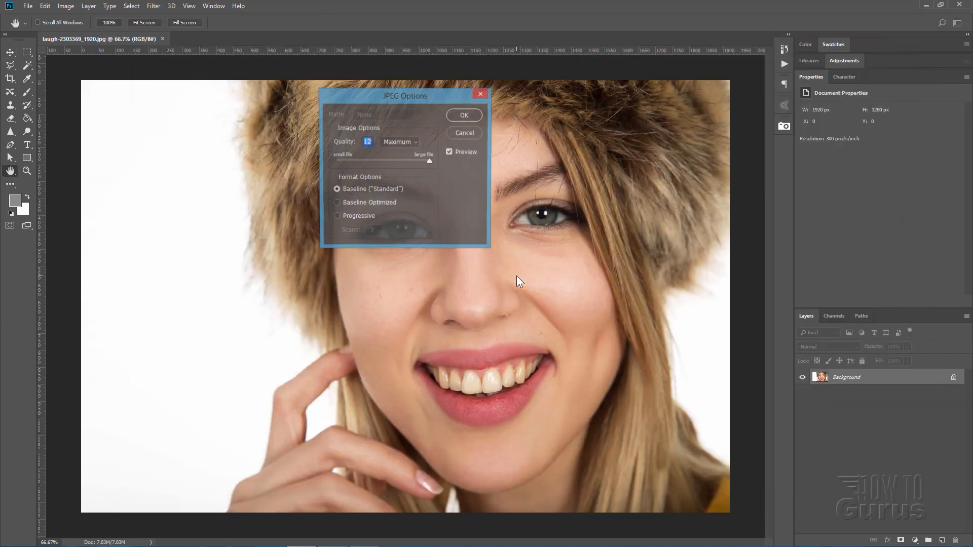
left_click(463, 114)
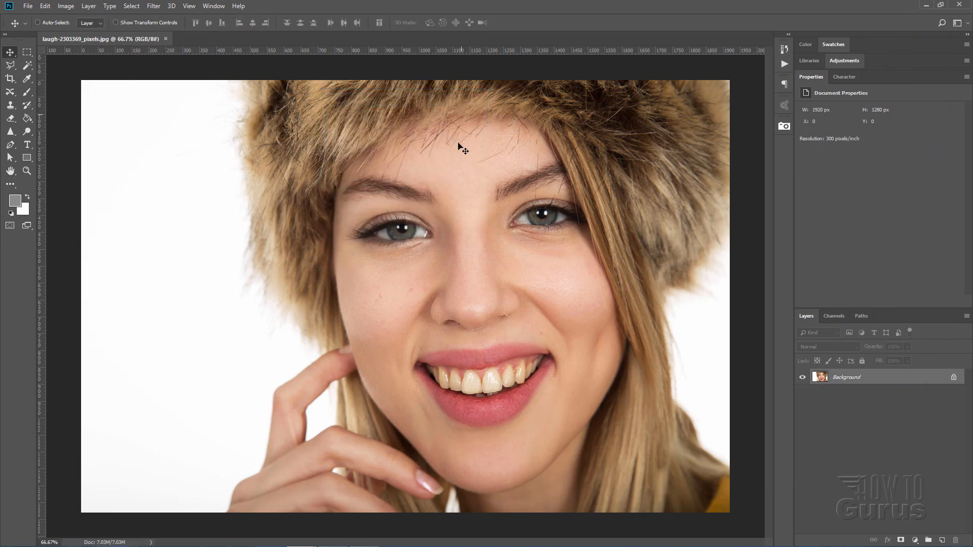
mouse_move(617, 289)
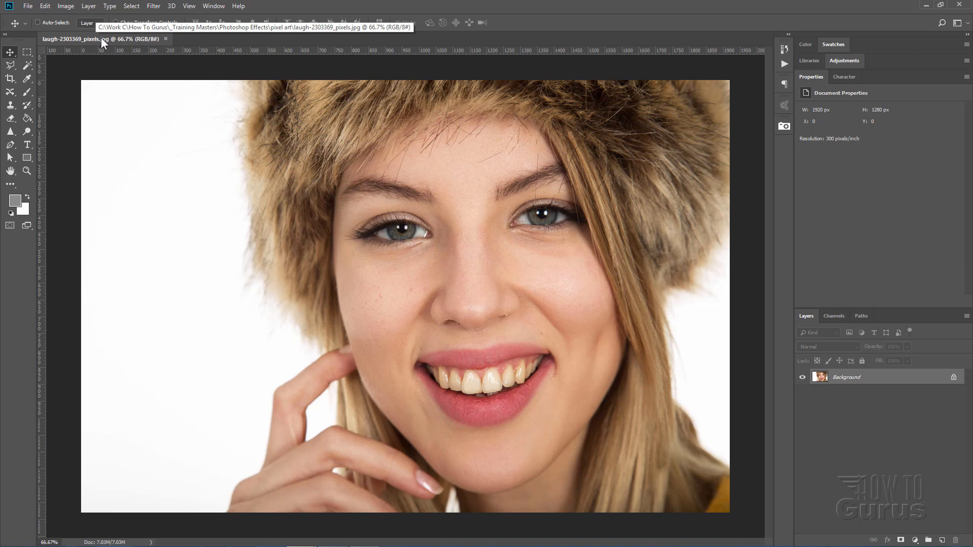
Reopen laugh-2303369_1920.jpg so it sits alongside the pixels copy
left_click(28, 6)
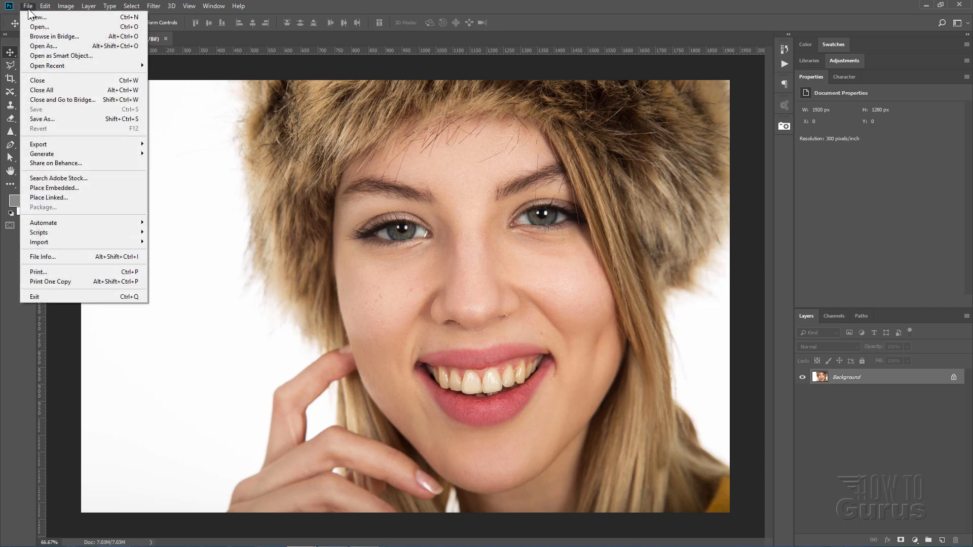
left_click(48, 66)
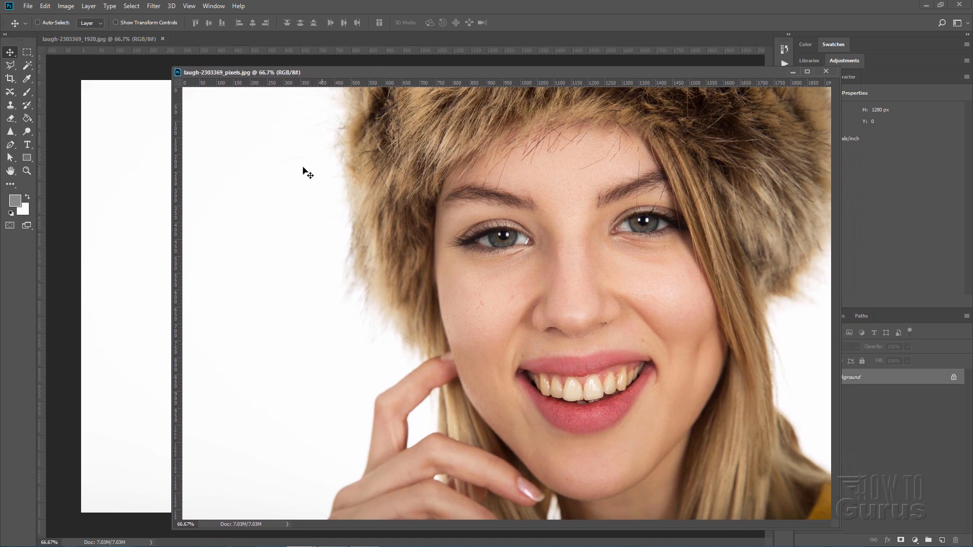
mouse_move(307, 210)
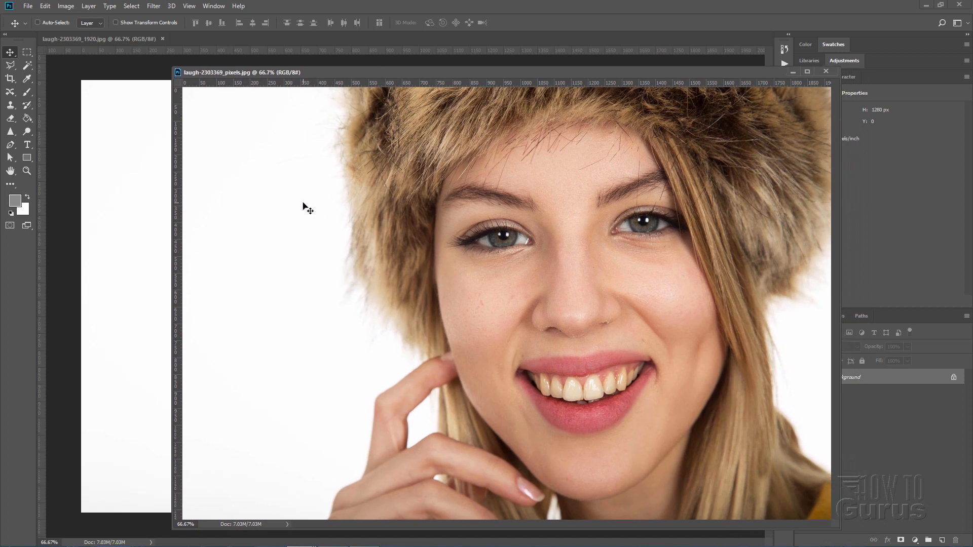
left_click(65, 6)
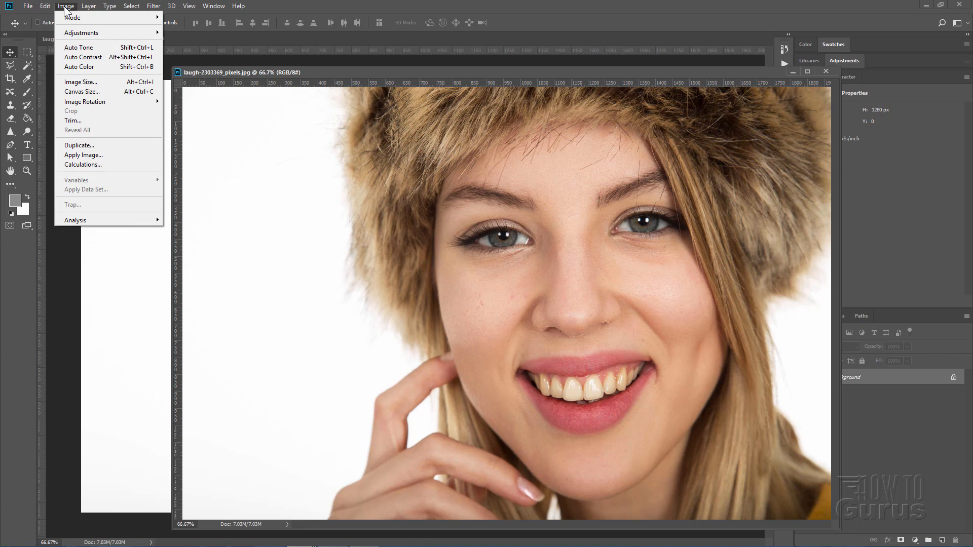
Shrink the copy to 3 percent (58 × 38 px) in Image Size using Bicubic Sharper resampling
left_click(81, 81)
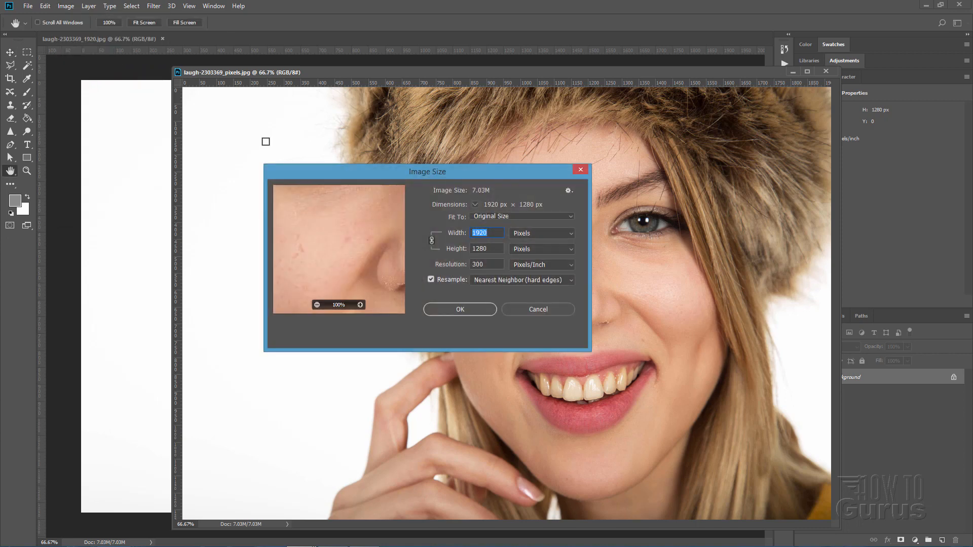
left_click(485, 233)
type("72")
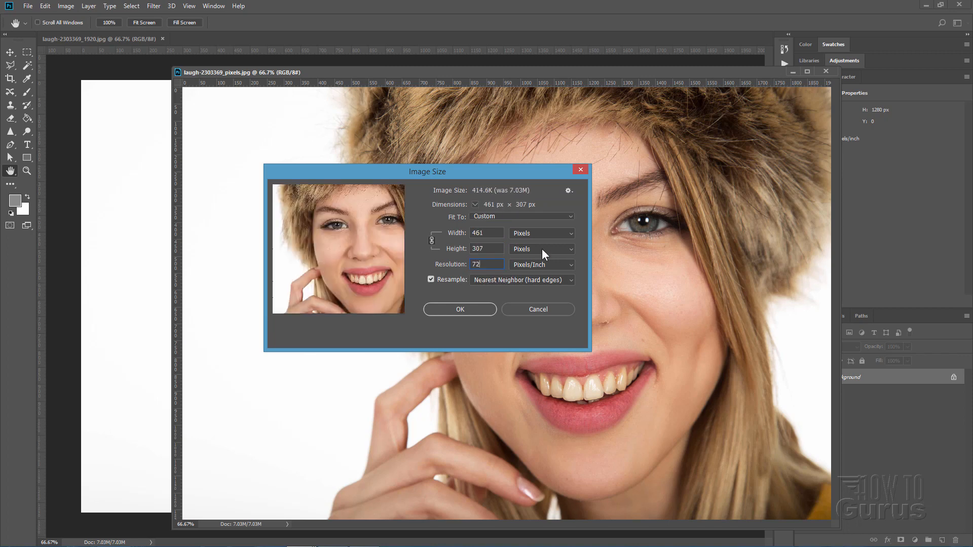
left_click(540, 233)
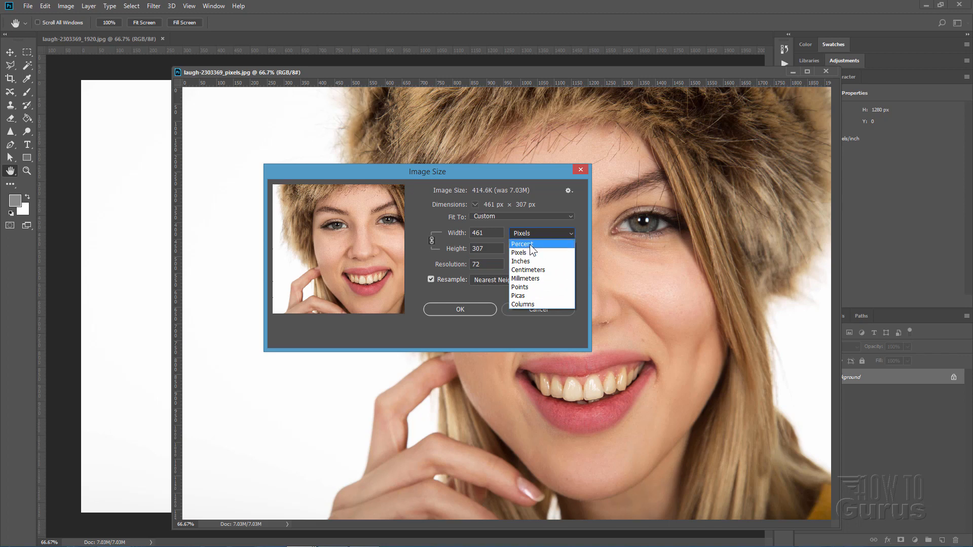
left_click(520, 243)
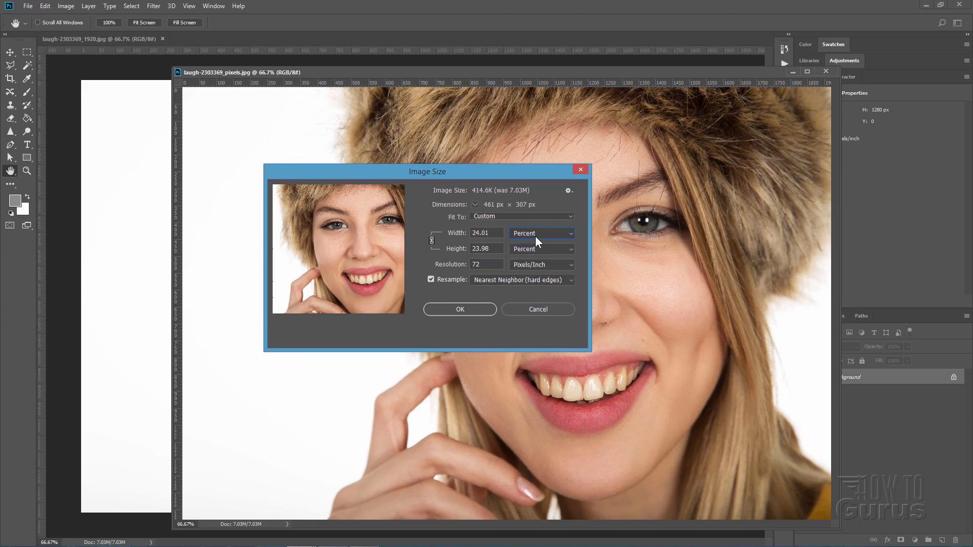
left_click(485, 233)
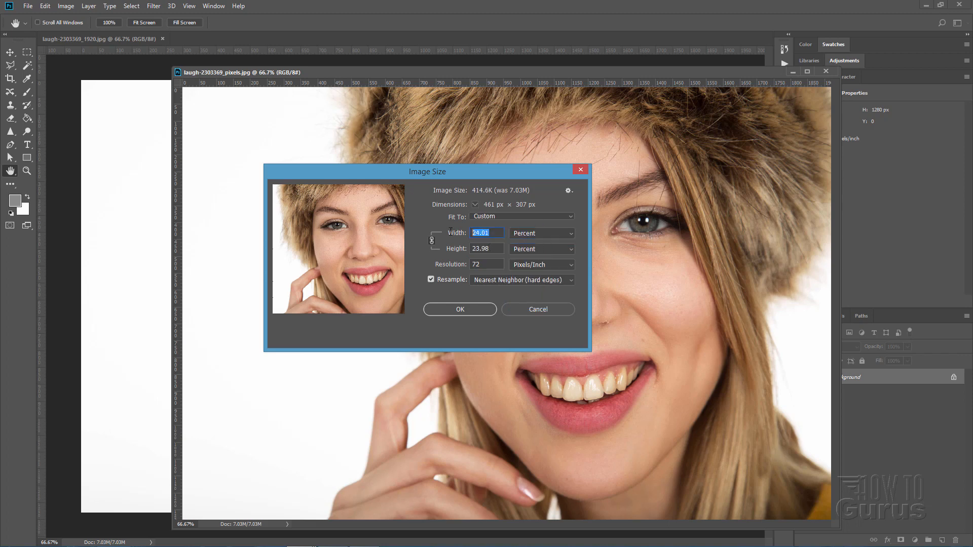
type("3")
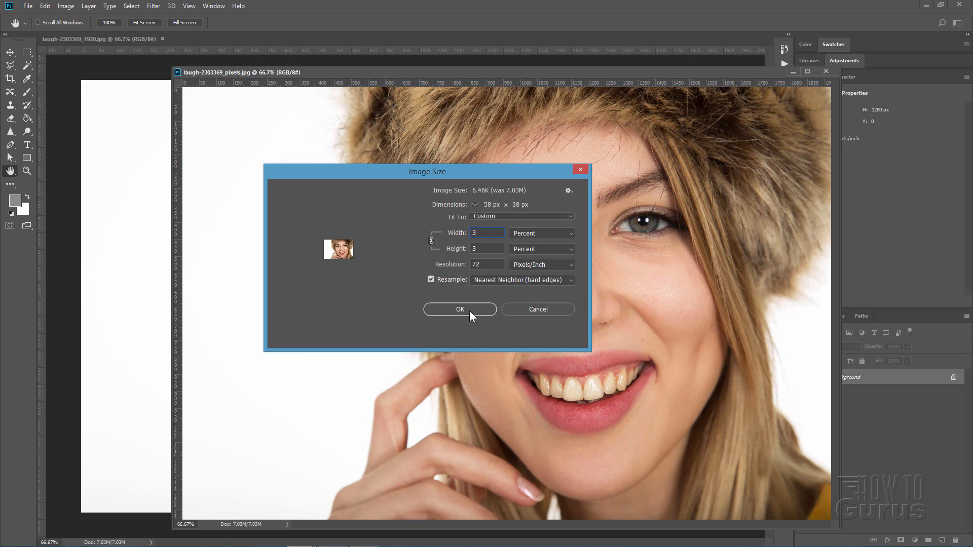
mouse_move(499, 286)
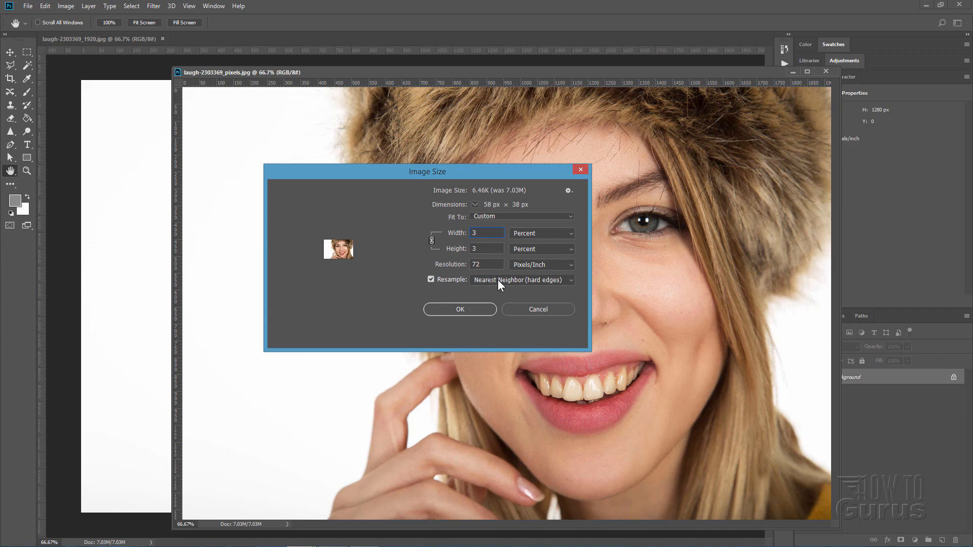
left_click(521, 280)
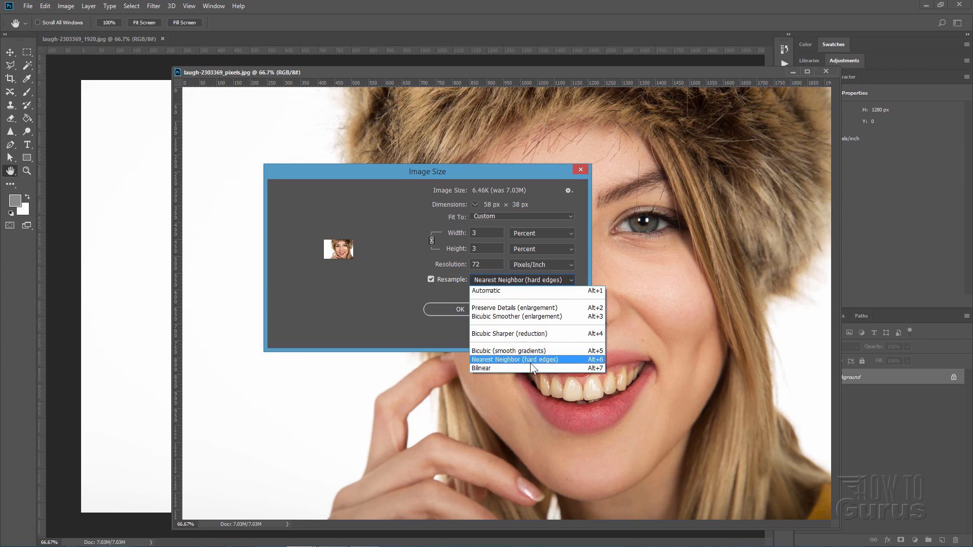
mouse_move(532, 336)
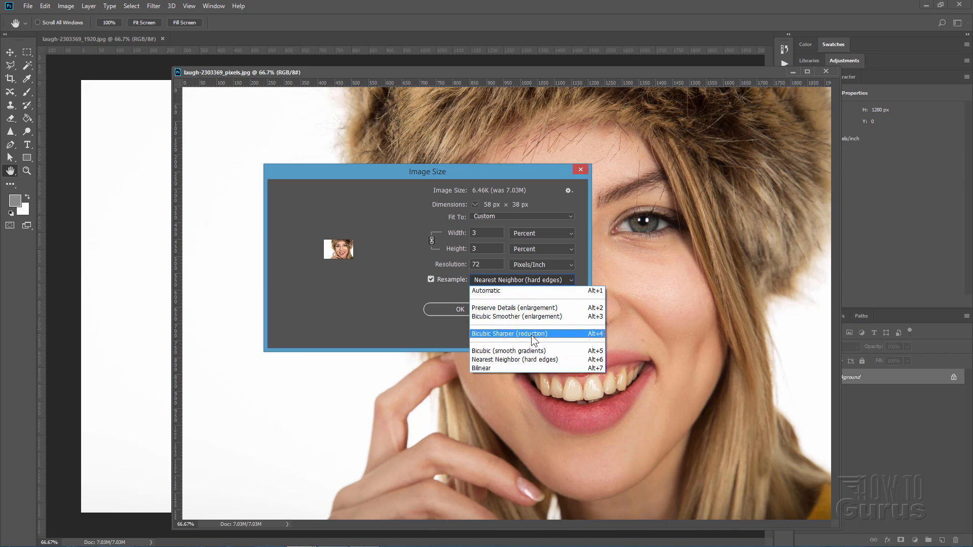
mouse_move(532, 336)
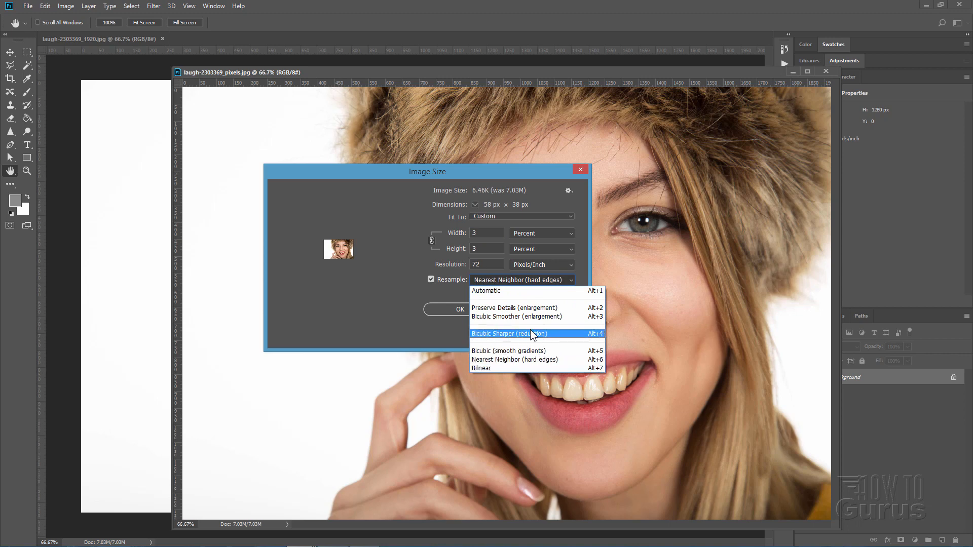
left_click(509, 334)
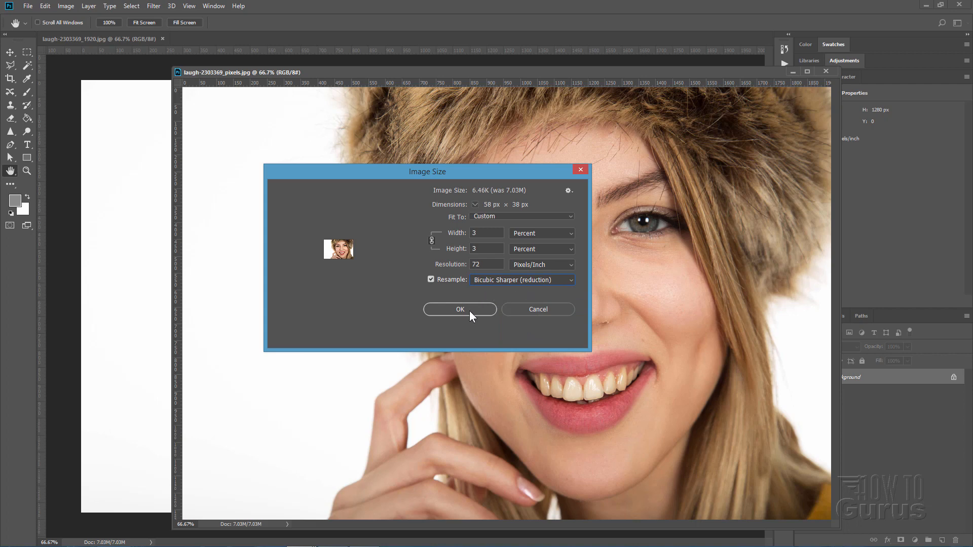
left_click(460, 309)
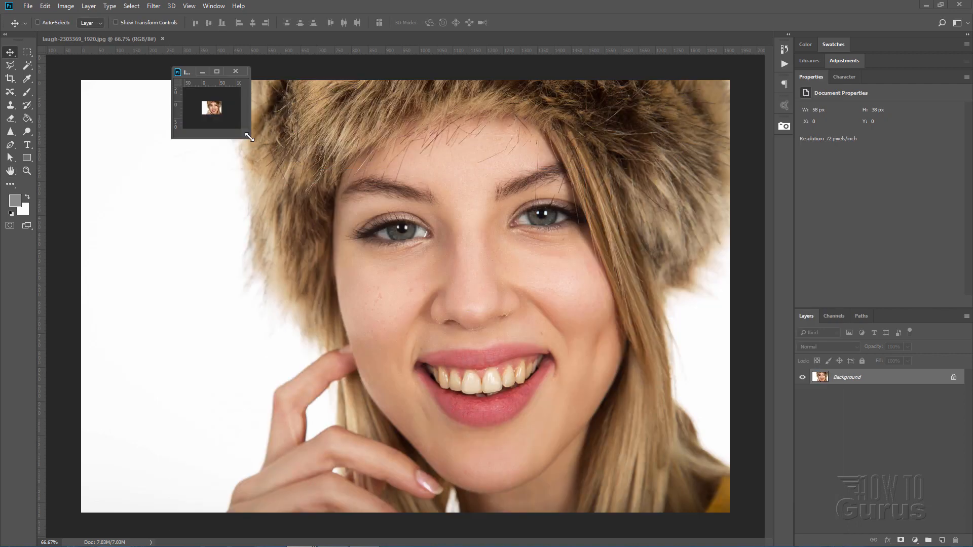
Enlarge the tiny copy's floating window and zoom in until its blocky pixels show
left_click_drag(249, 137, 552, 380)
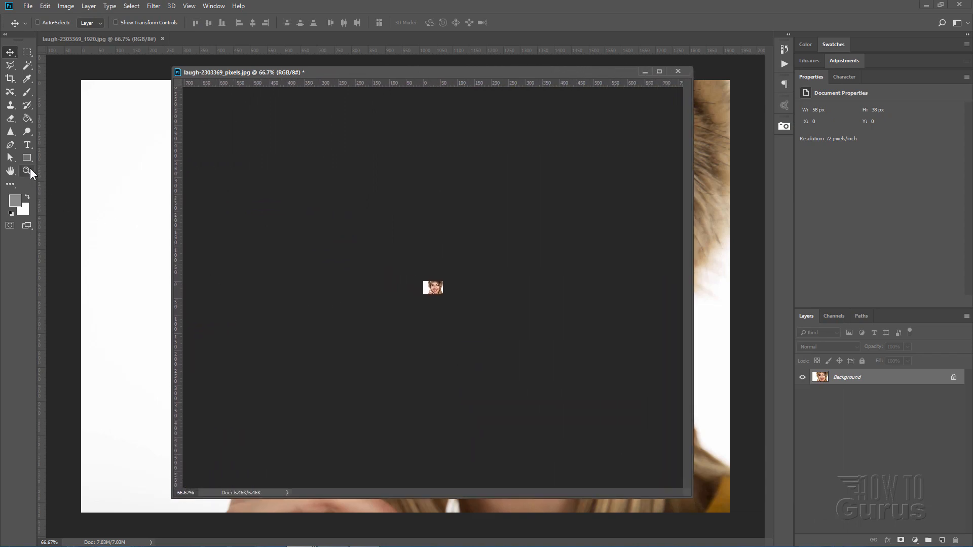
left_click(27, 171)
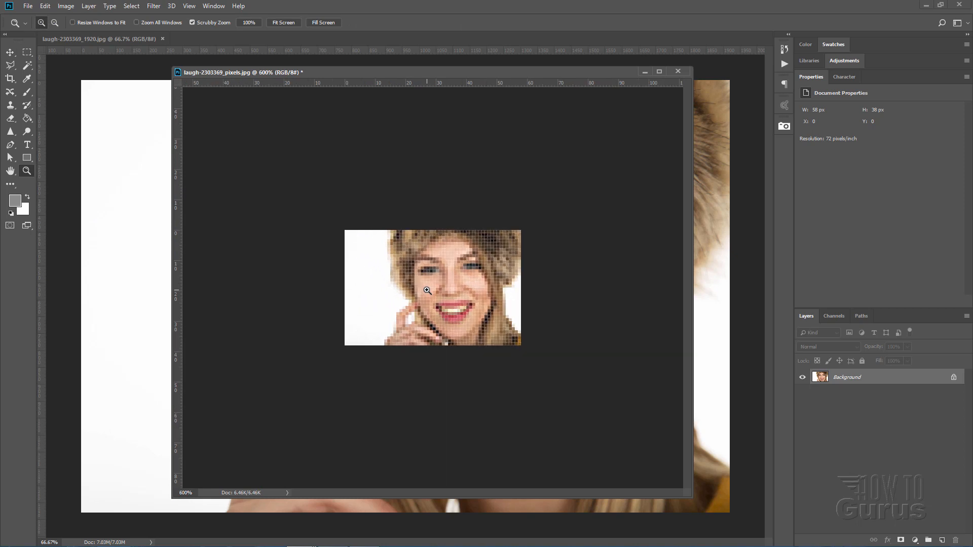
left_click(426, 290)
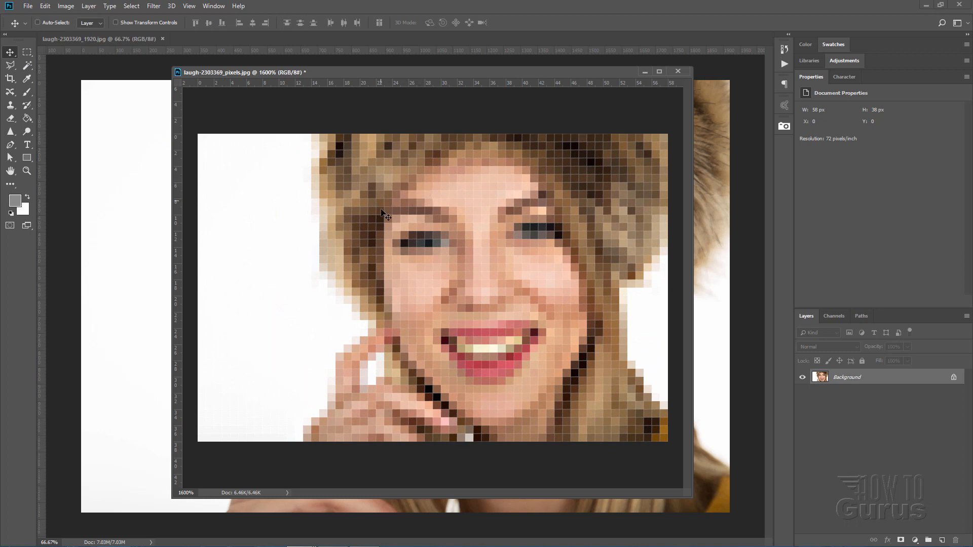
mouse_move(614, 241)
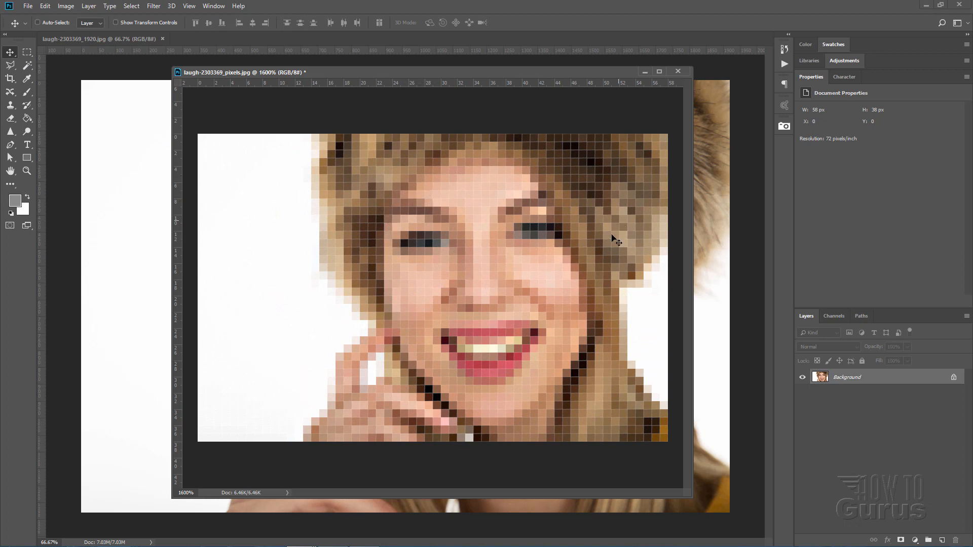
mouse_move(892, 214)
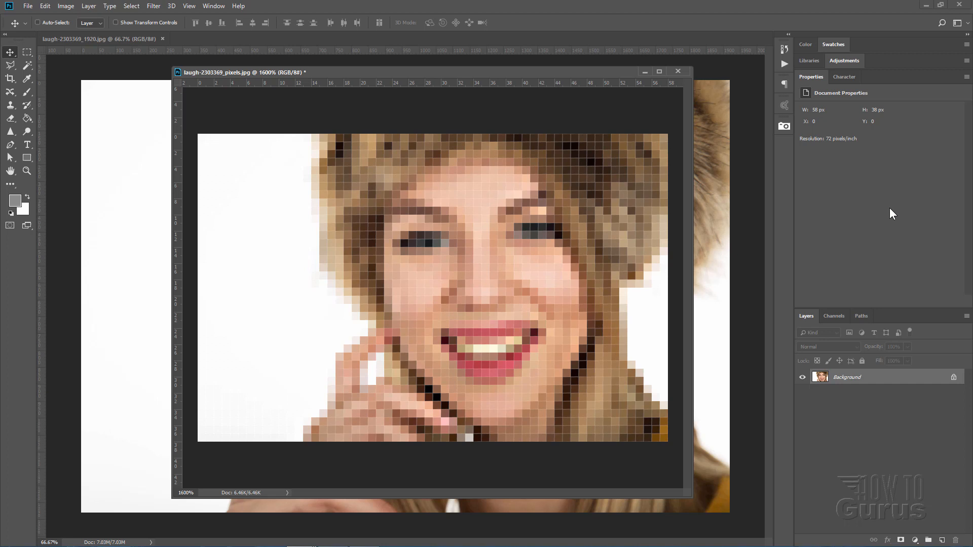
mouse_move(461, 153)
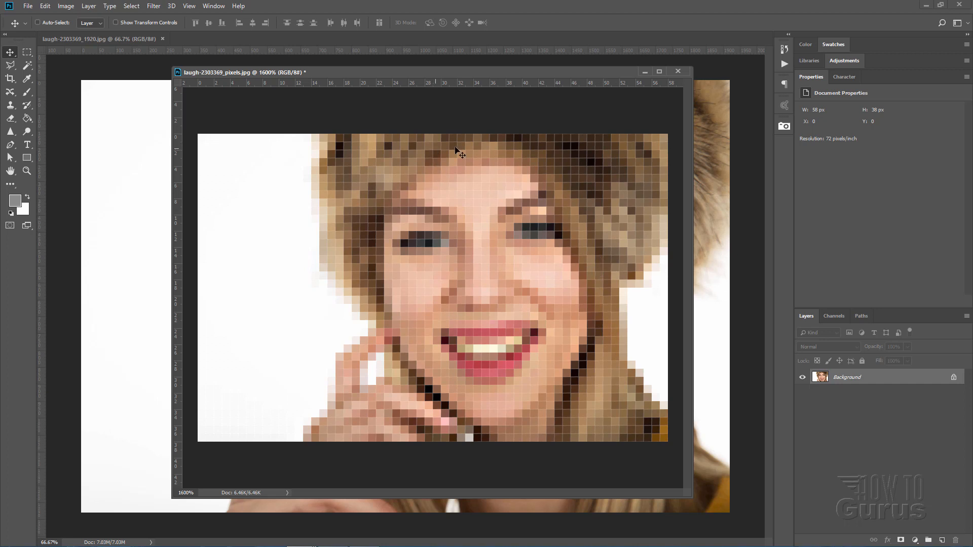
mouse_move(611, 225)
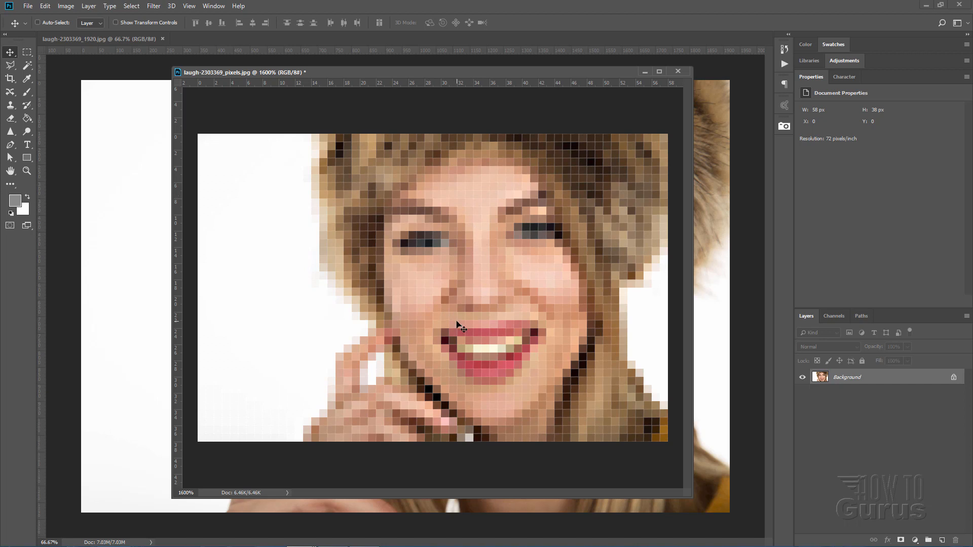
mouse_move(400, 244)
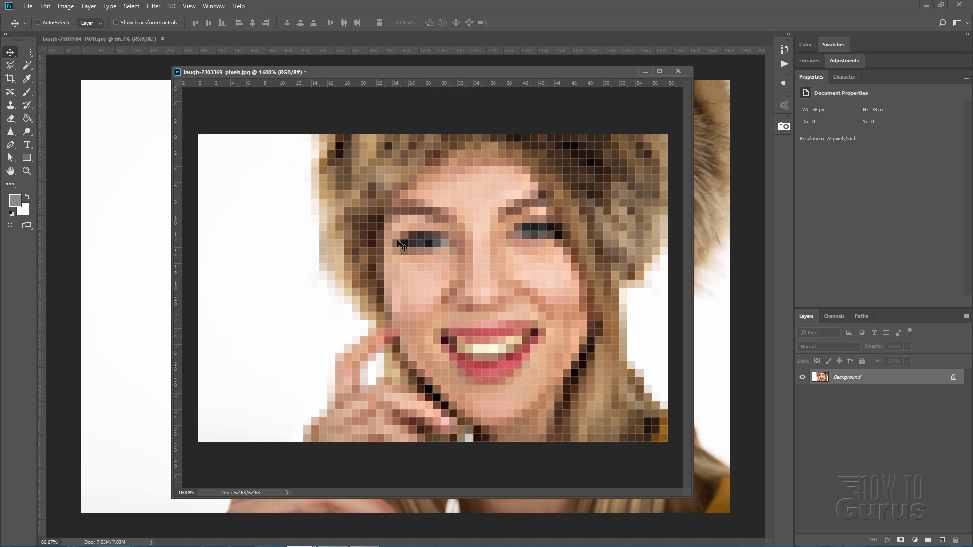
mouse_move(485, 250)
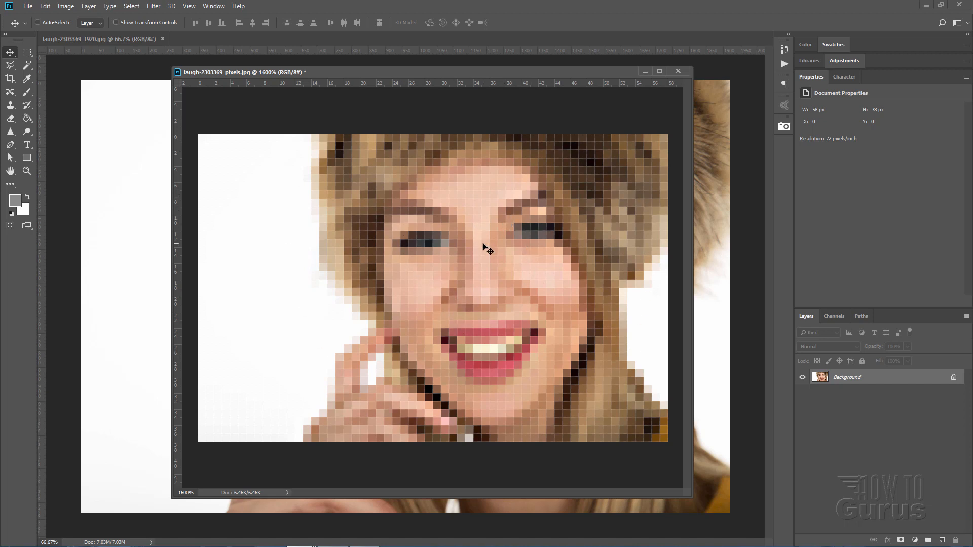
mouse_move(576, 228)
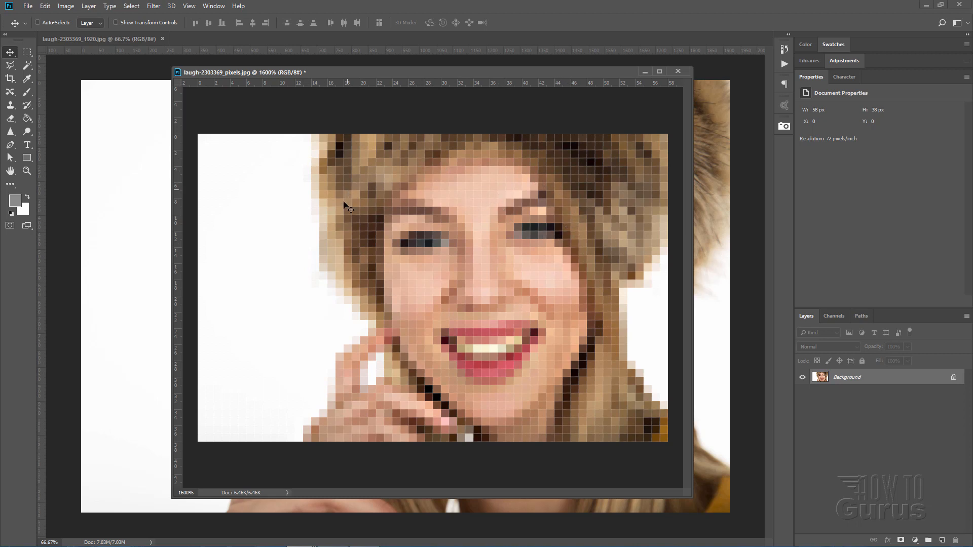
mouse_move(446, 267)
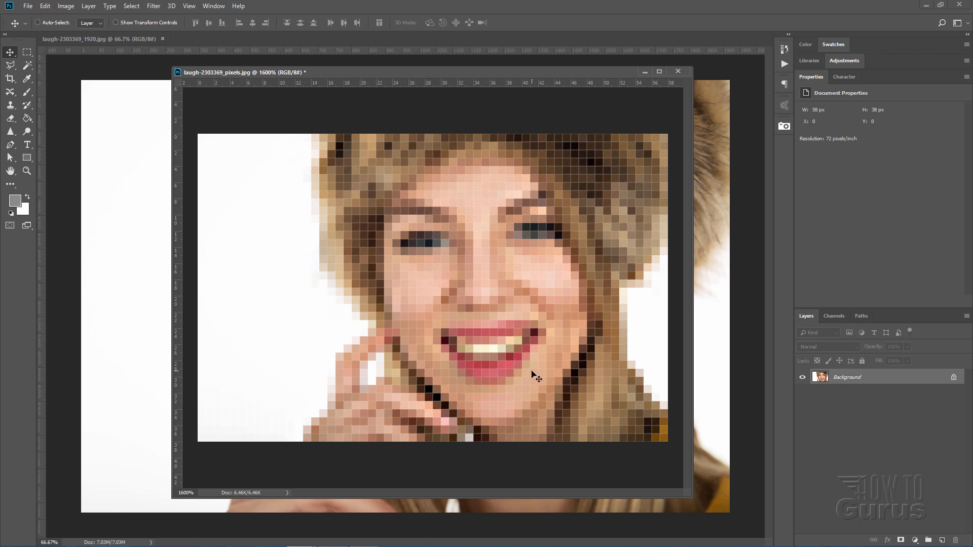
mouse_move(386, 272)
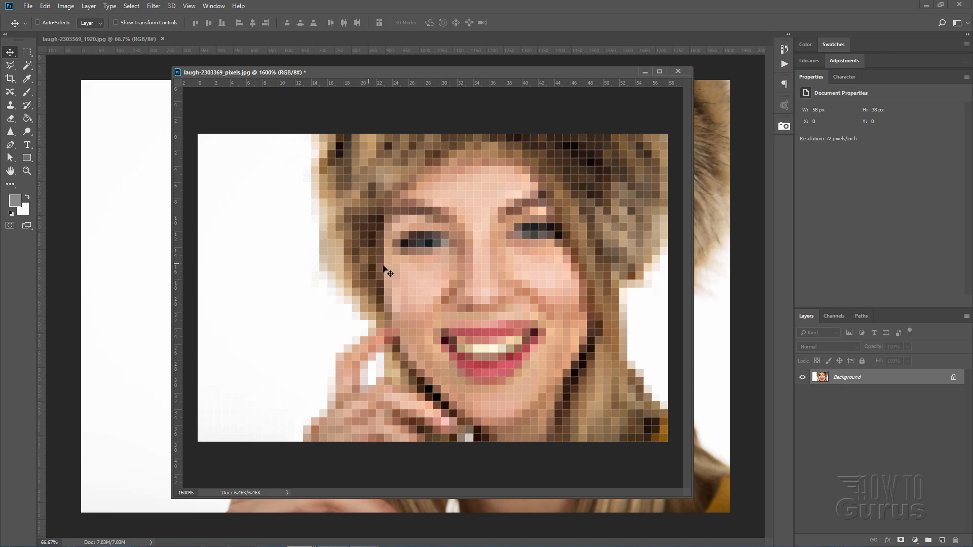
mouse_move(579, 286)
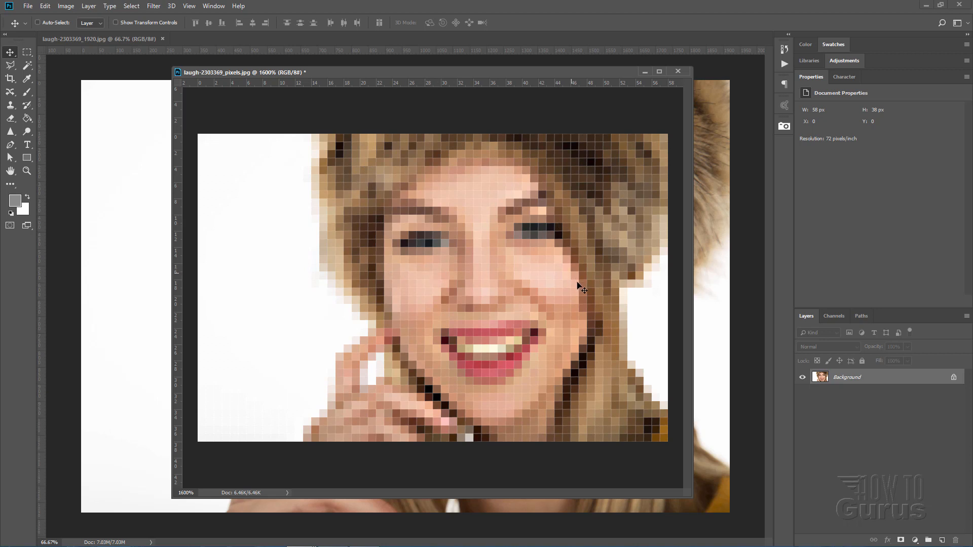
mouse_move(286, 149)
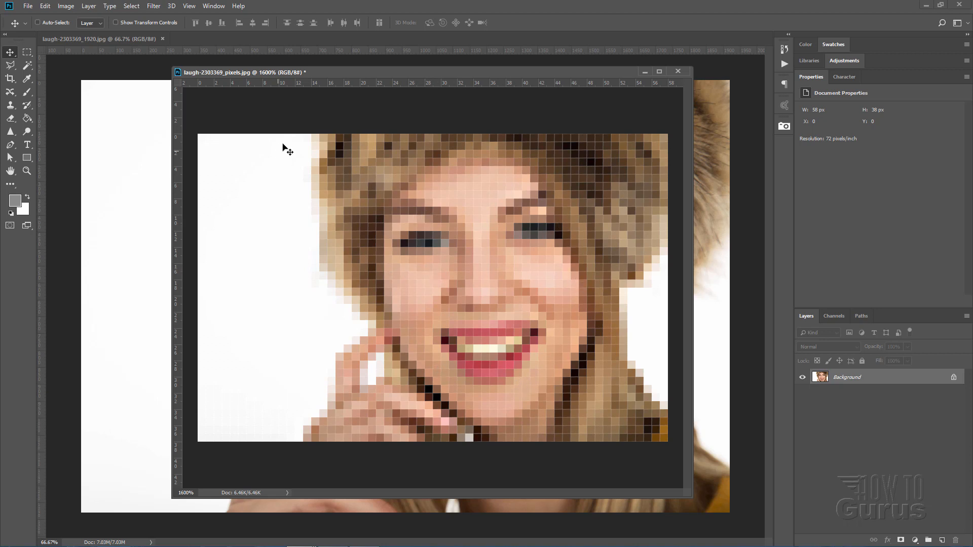
Set the image size to 1920 px wide at 300 ppi resolution
left_click(64, 6)
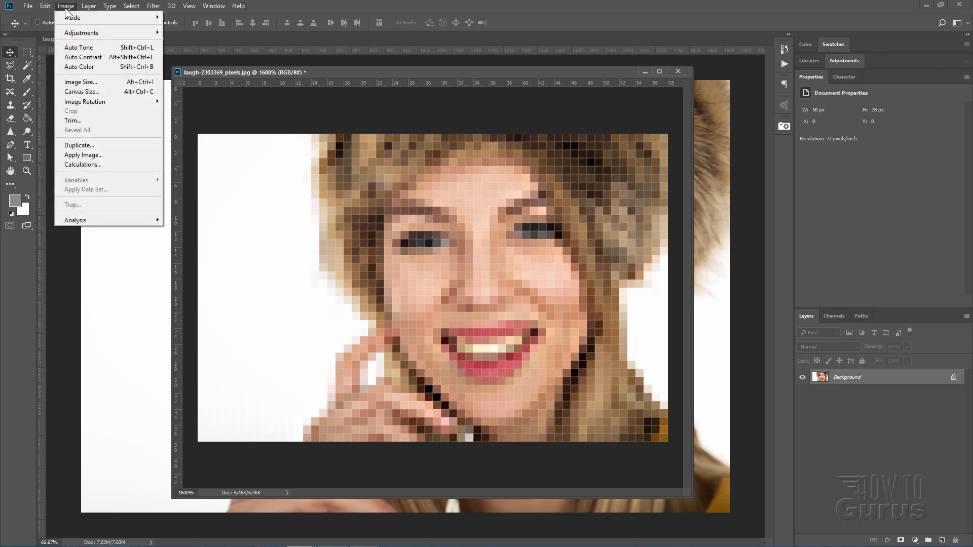
left_click(81, 81)
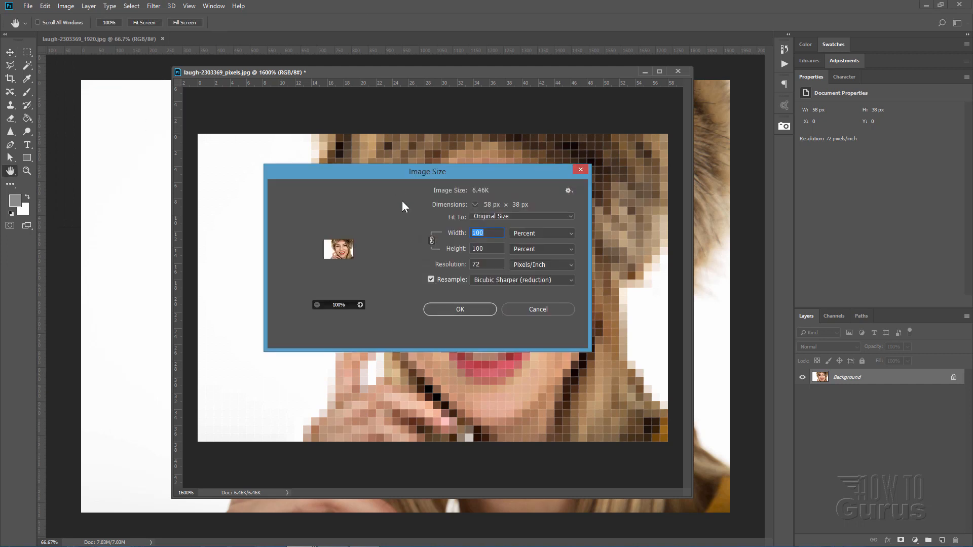
left_click(486, 263)
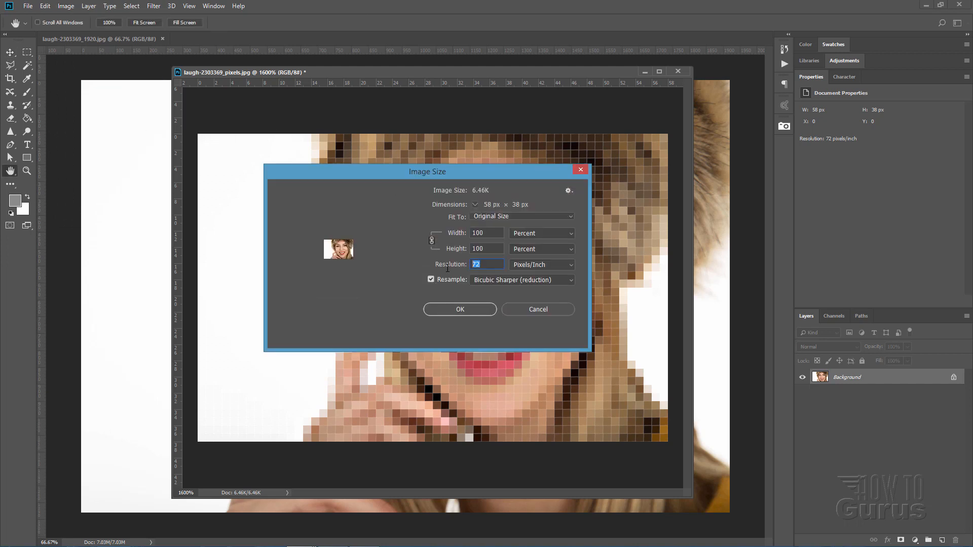
type("300")
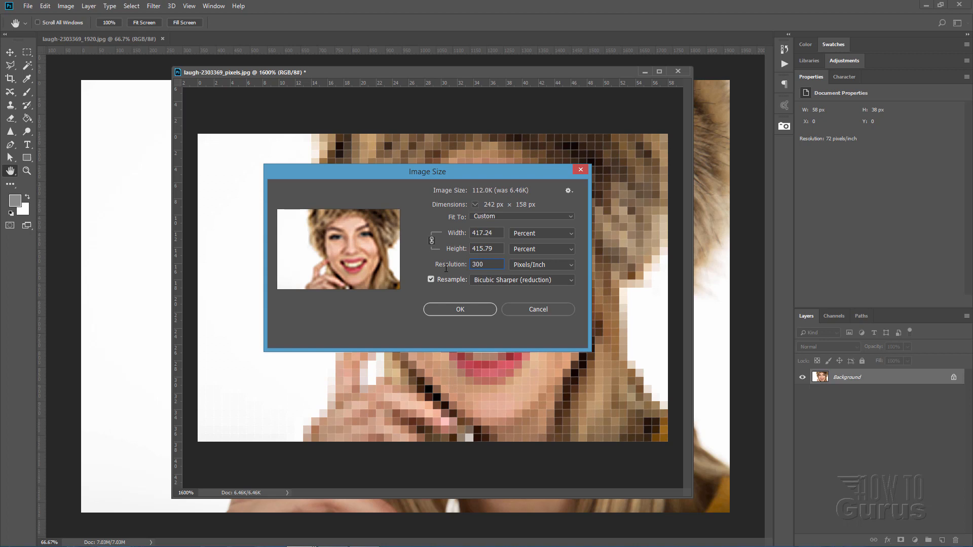
left_click(540, 233)
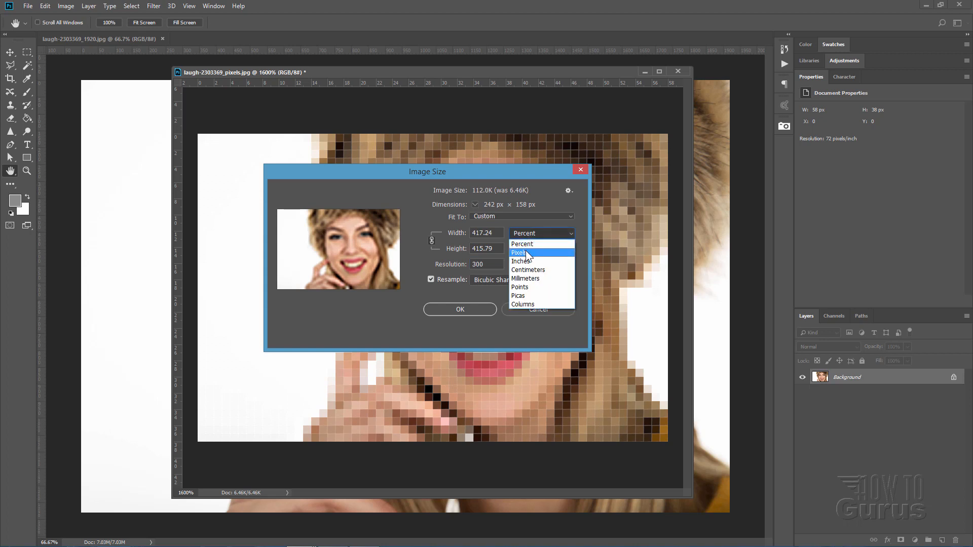
left_click(518, 253)
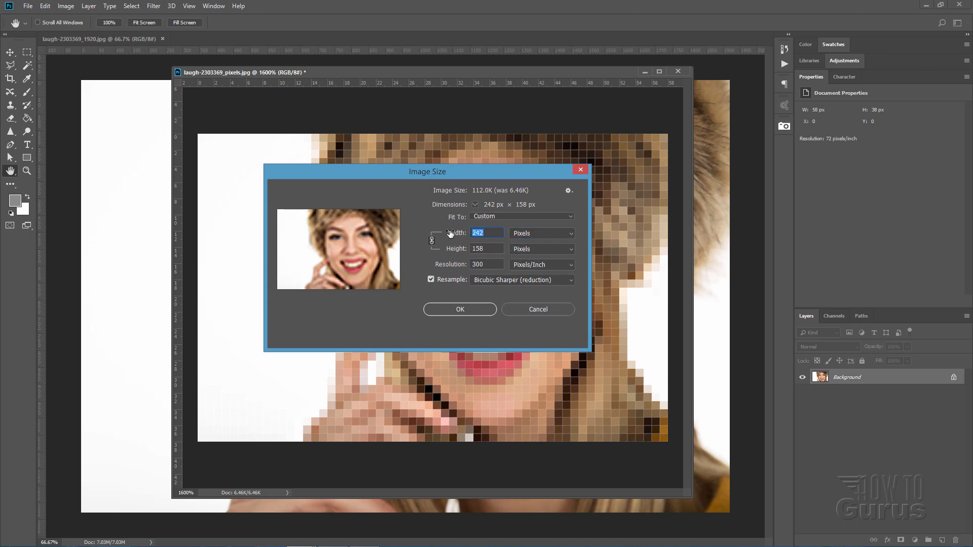
type("1920")
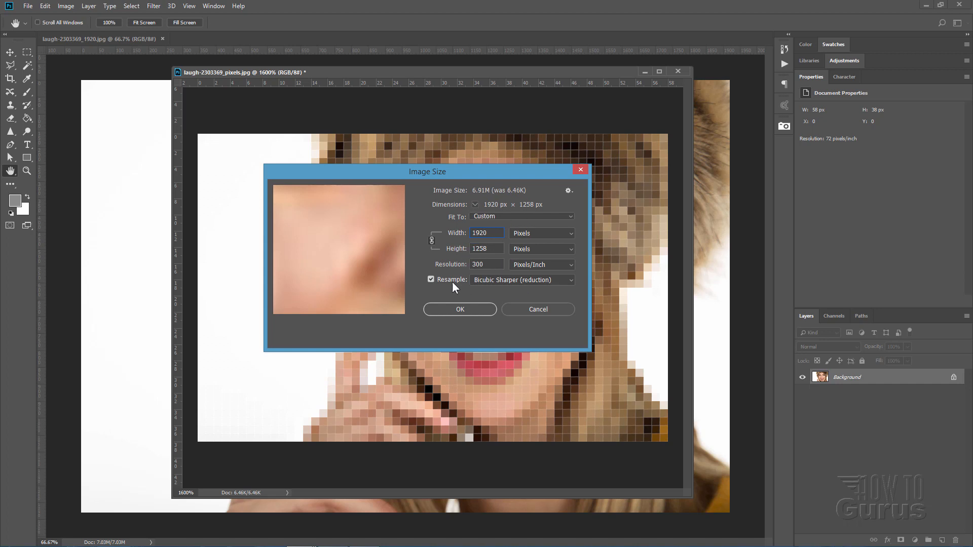
Resample with Nearest Neighbor to keep hard edges and confirm the enlargement
left_click(521, 280)
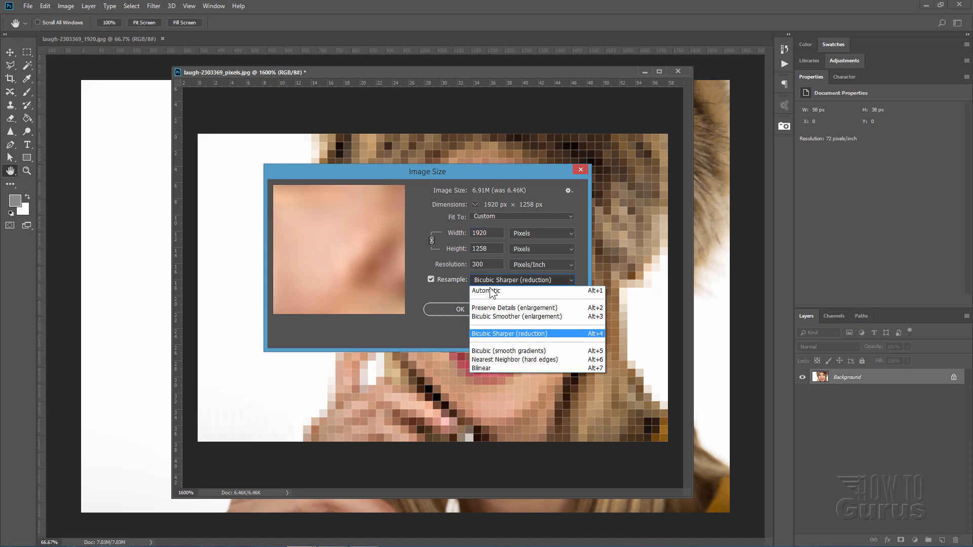
left_click(513, 359)
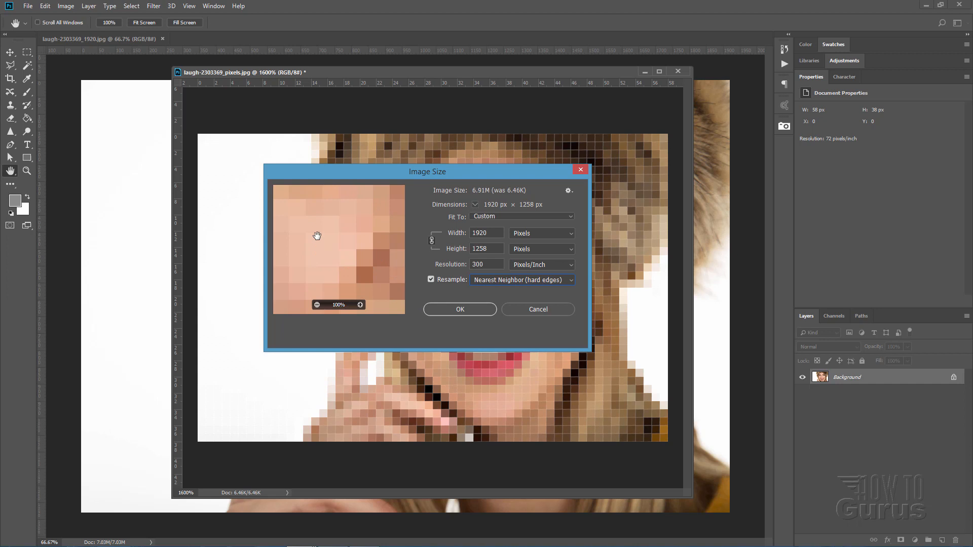
mouse_move(407, 252)
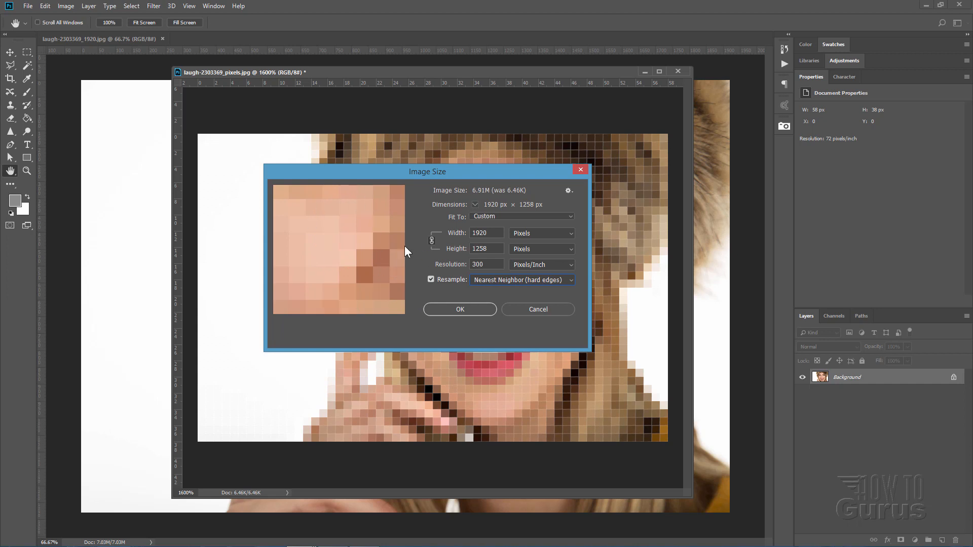
left_click(521, 280)
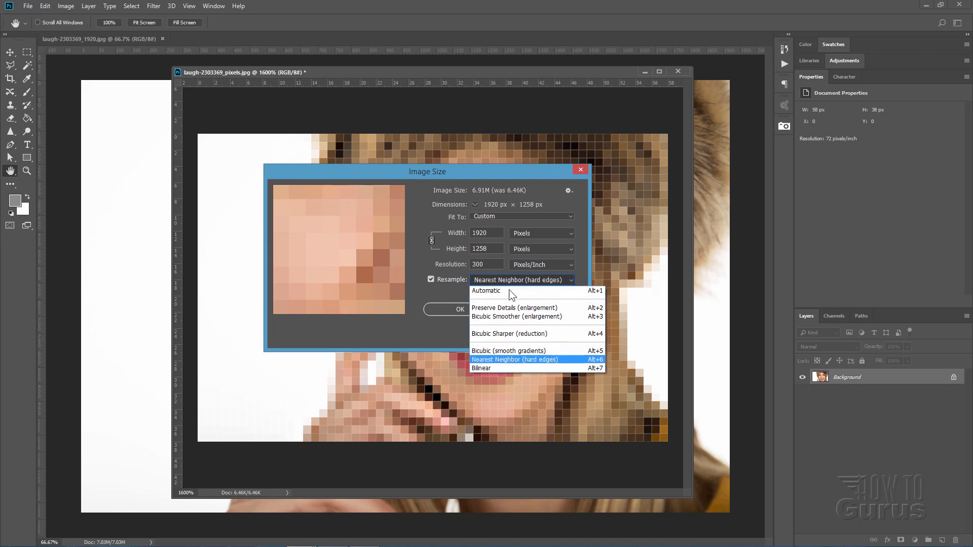
left_click(513, 359)
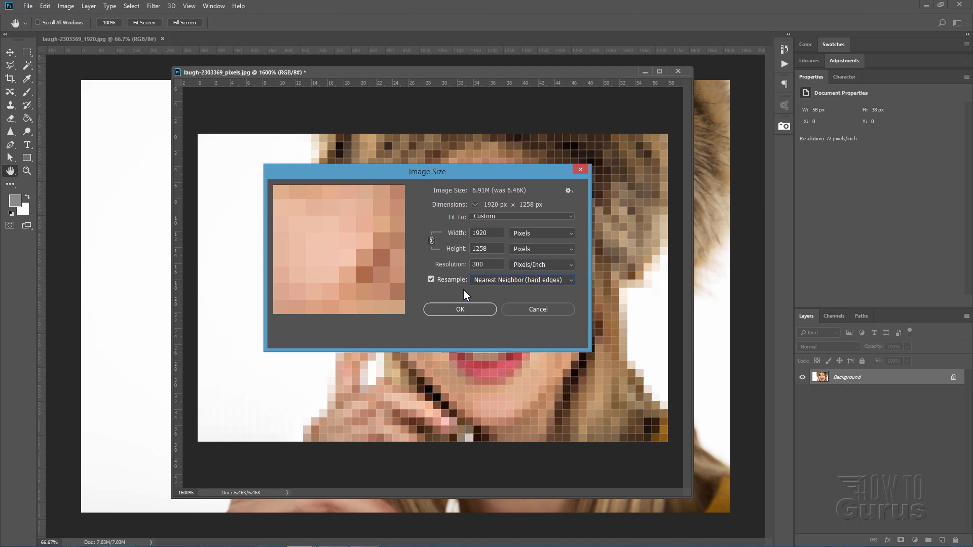
mouse_move(469, 312)
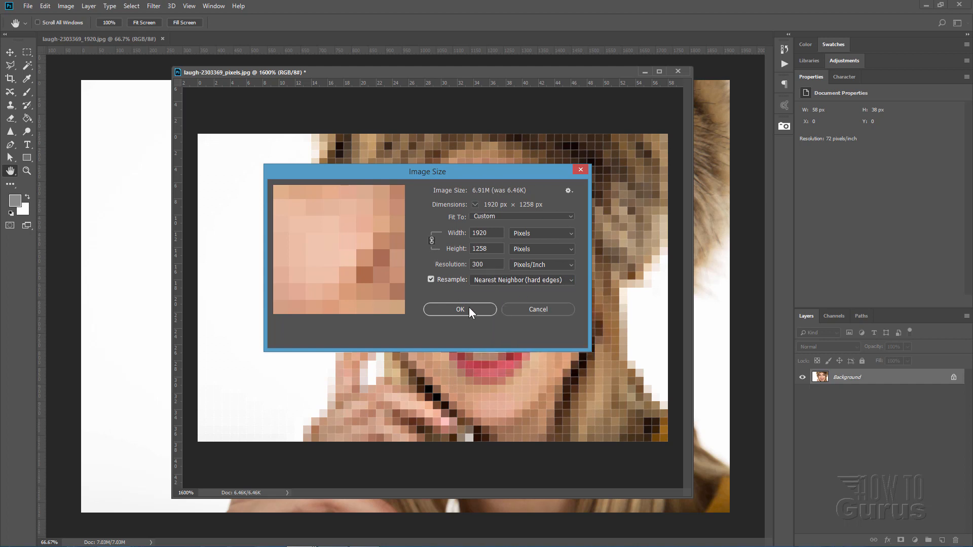
left_click(460, 309)
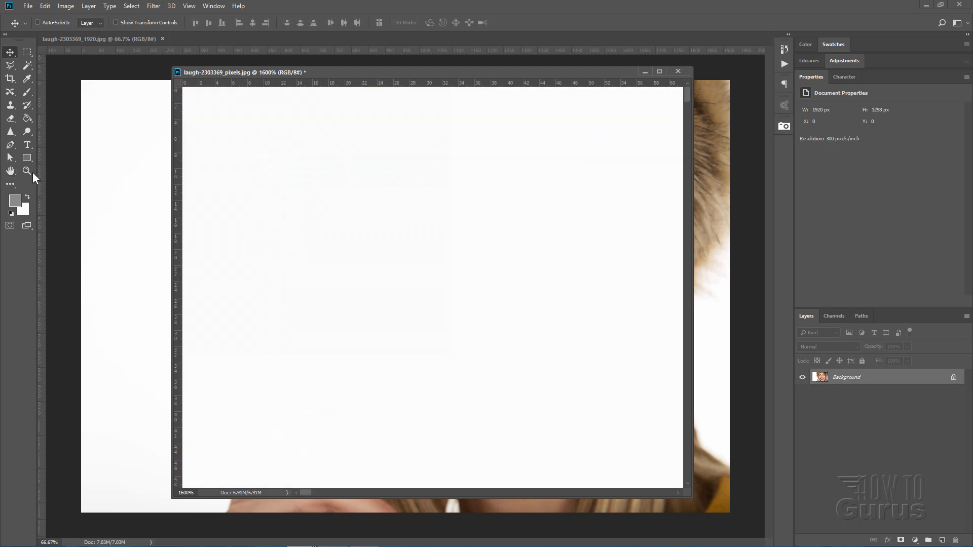
Fit the whole enlarged pixelated portrait in its window and switch to the Move tool
left_click(27, 172)
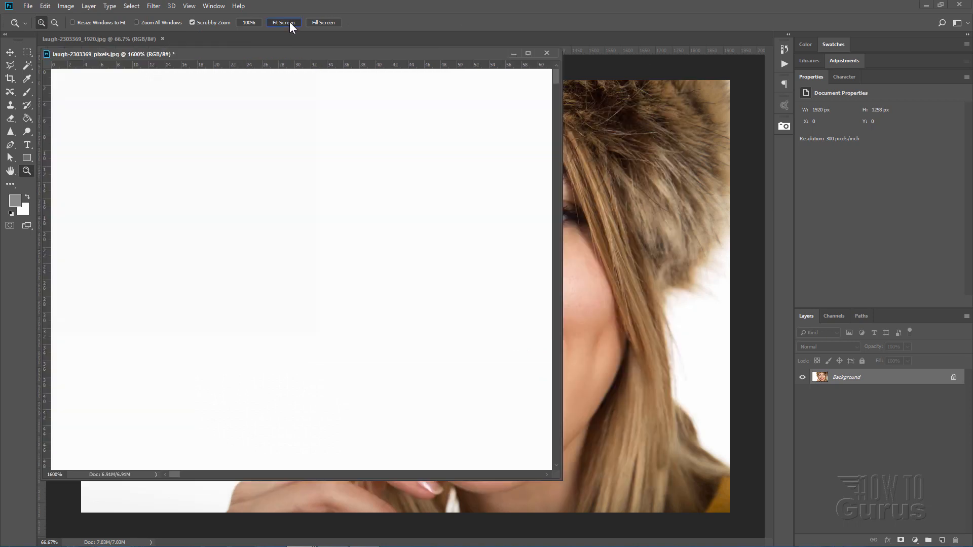
left_click(283, 24)
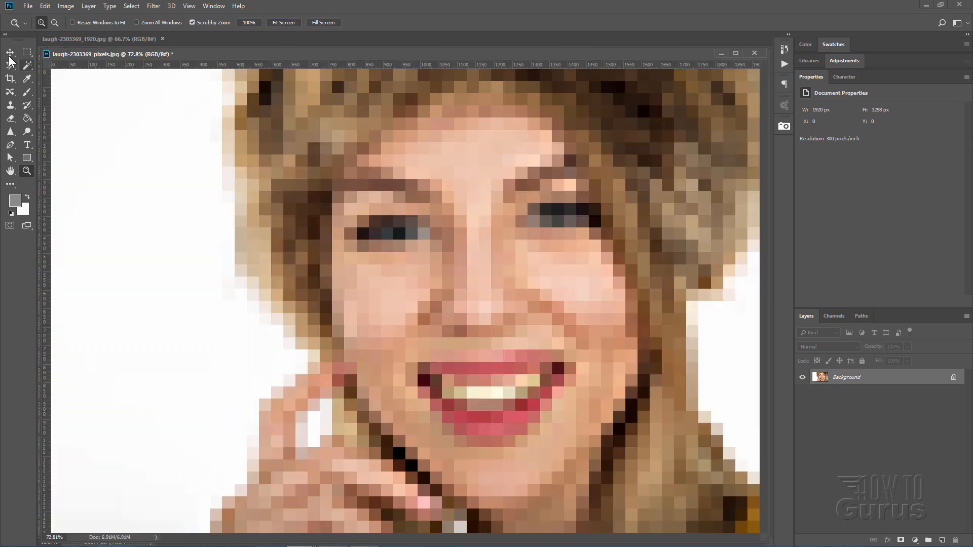
left_click(10, 51)
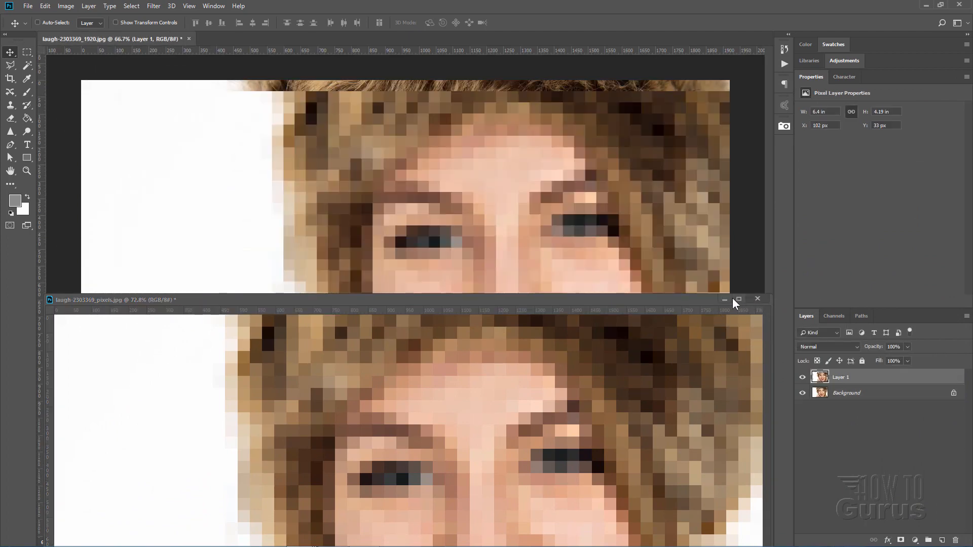
Close the separate pixelated document after placing its copy over the original portrait
left_click(738, 299)
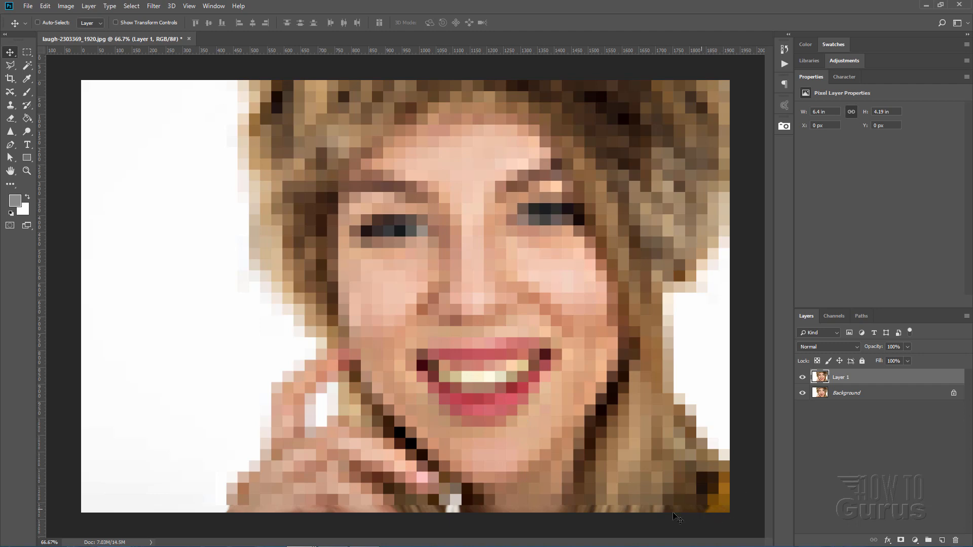
mouse_move(149, 315)
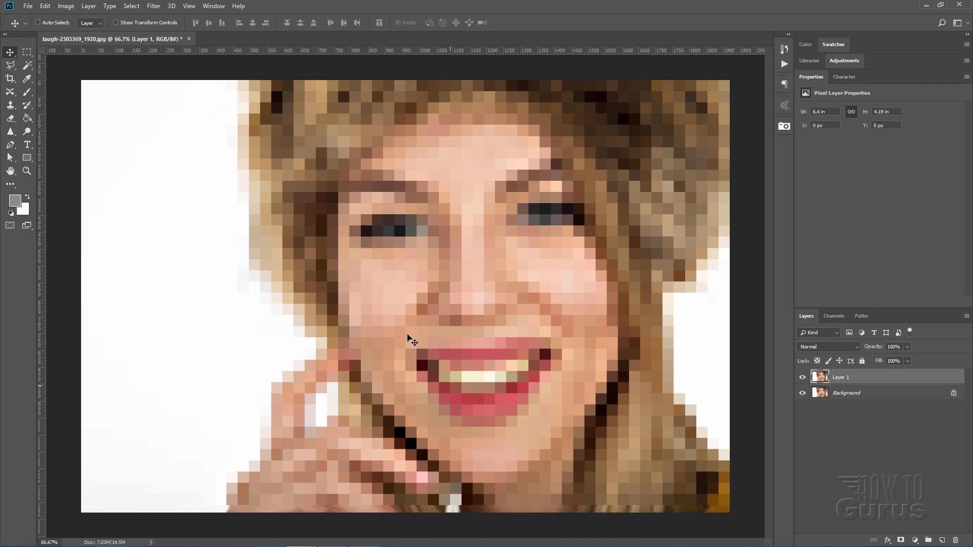
mouse_move(403, 419)
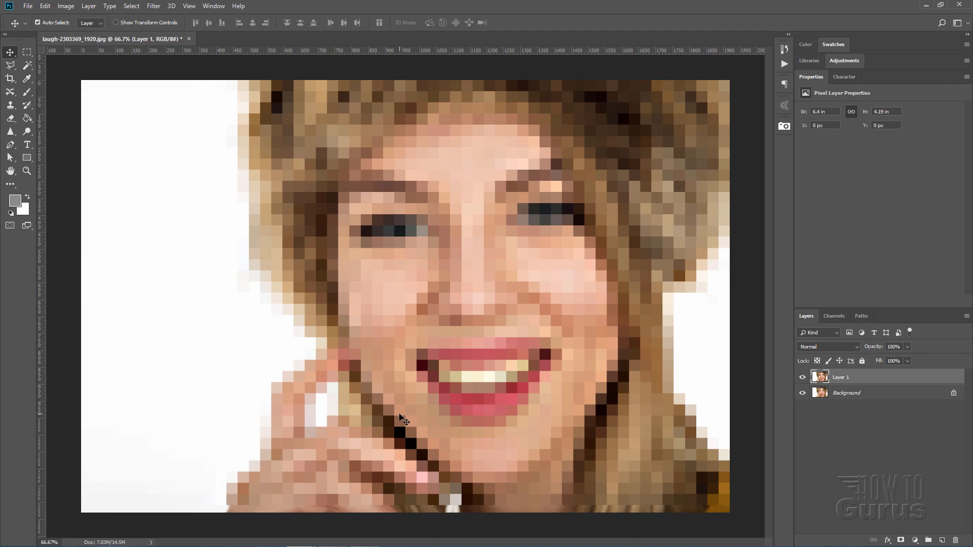
Start a free transform (Ctrl+T) on Layer 1 to stretch it to the canvas bottom
key("ctrl+t")
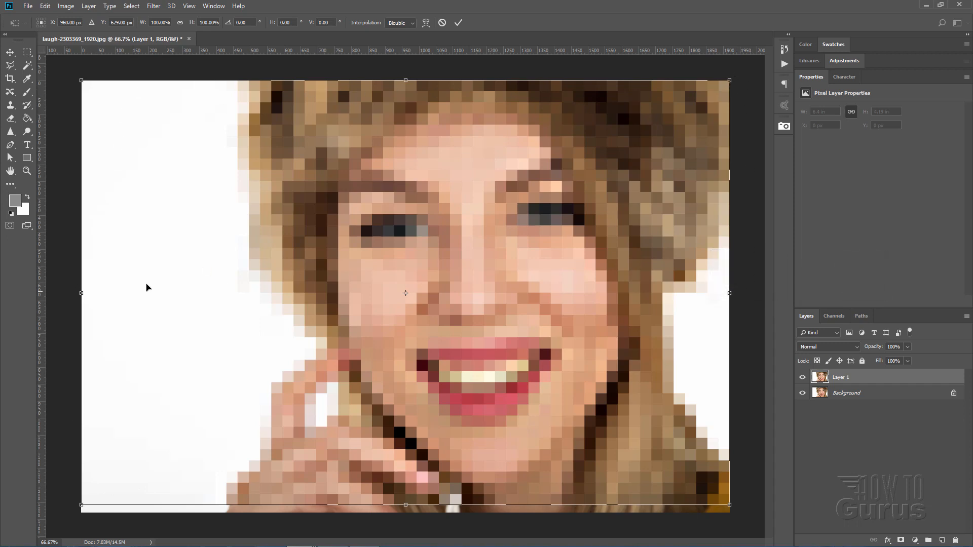
mouse_move(412, 418)
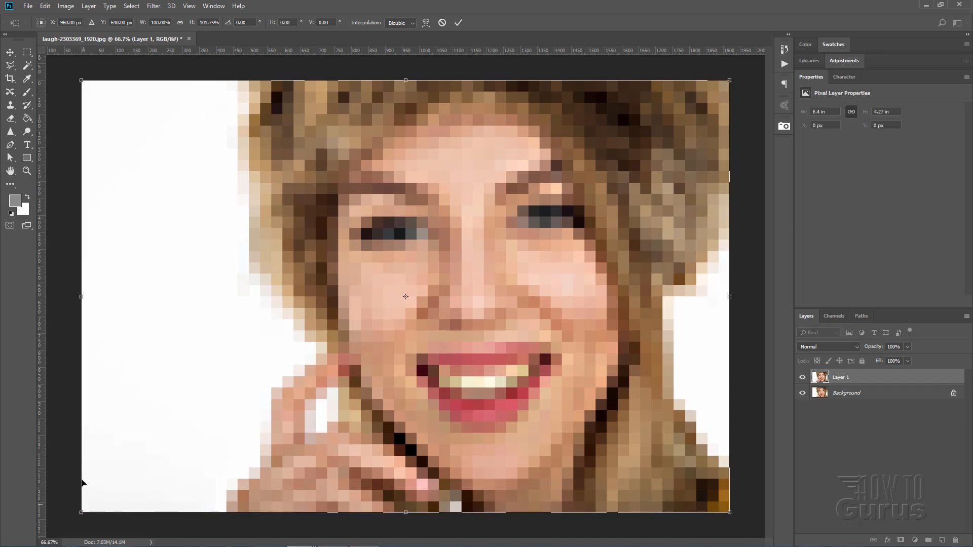
mouse_move(695, 474)
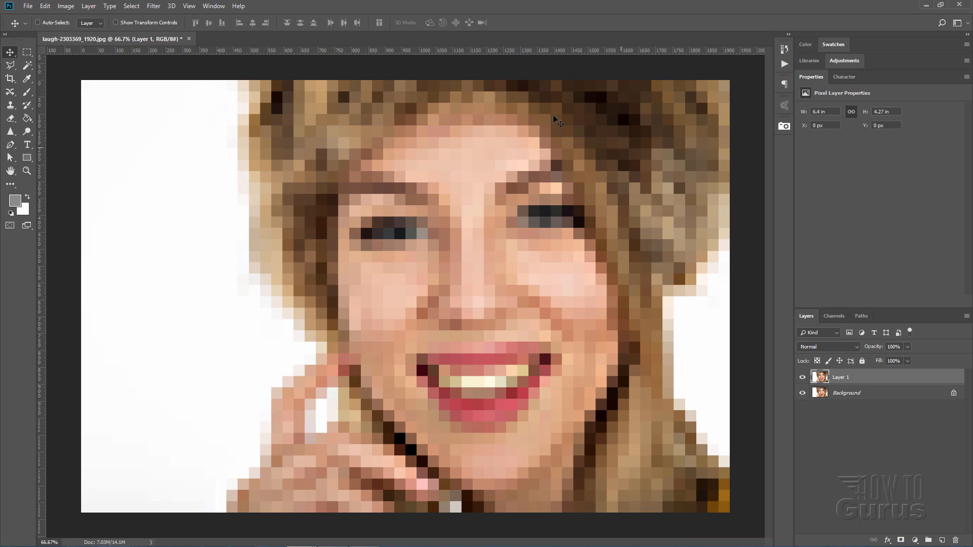
mouse_move(380, 259)
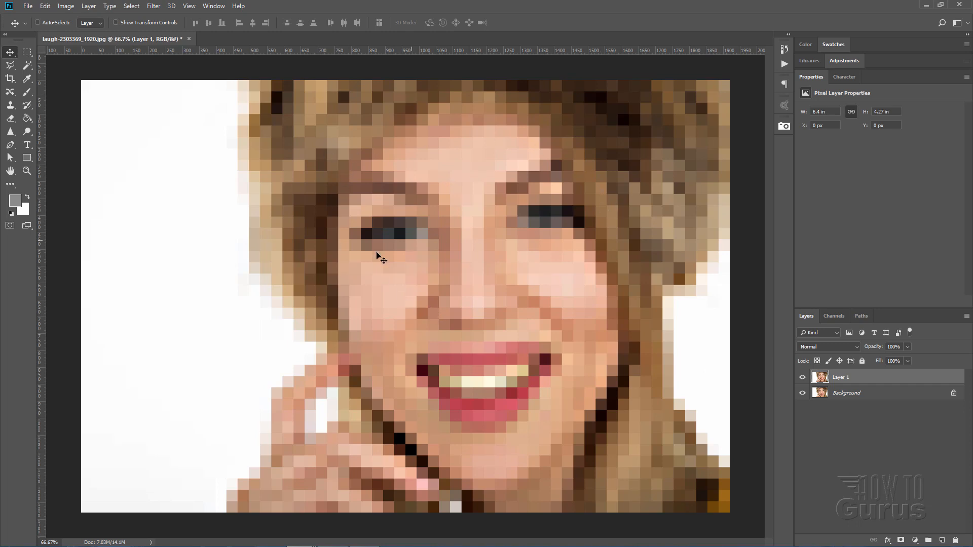
mouse_move(575, 313)
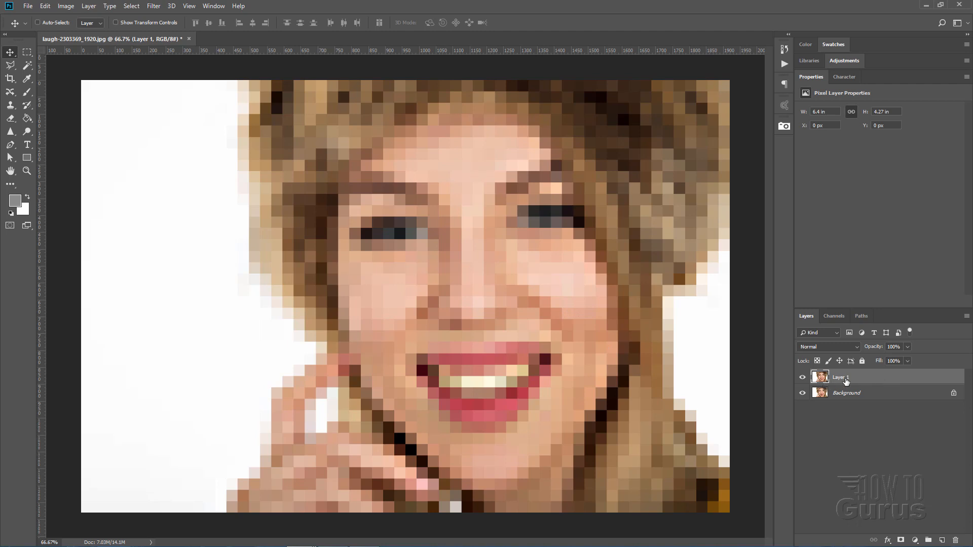
Set Layer 1's blend mode to Overlay, compare against Normal, then keep Overlay
left_click(828, 347)
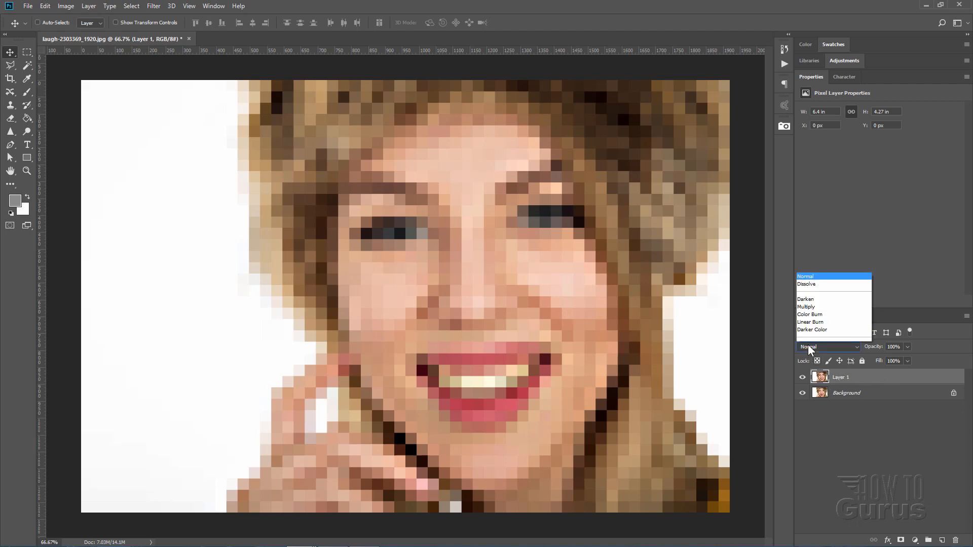
left_click(828, 347)
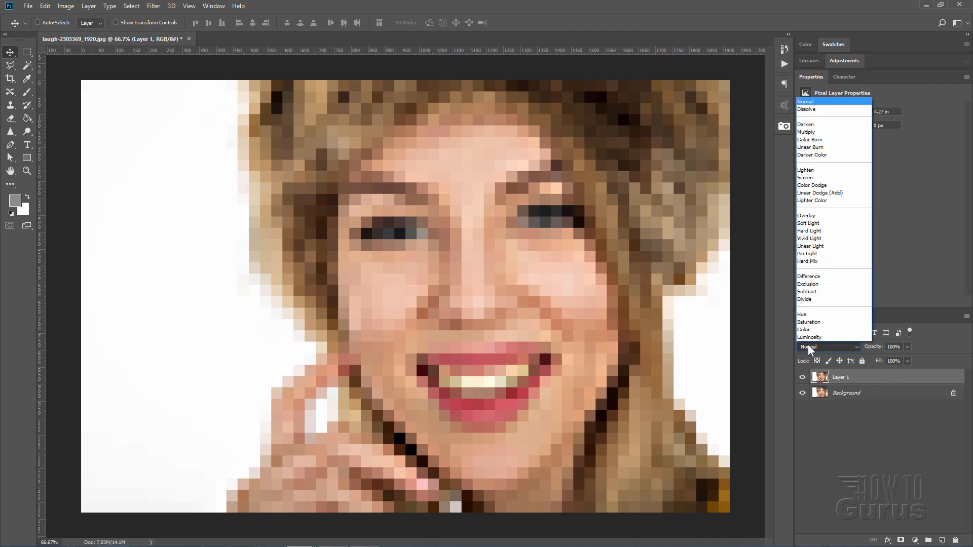
left_click(806, 215)
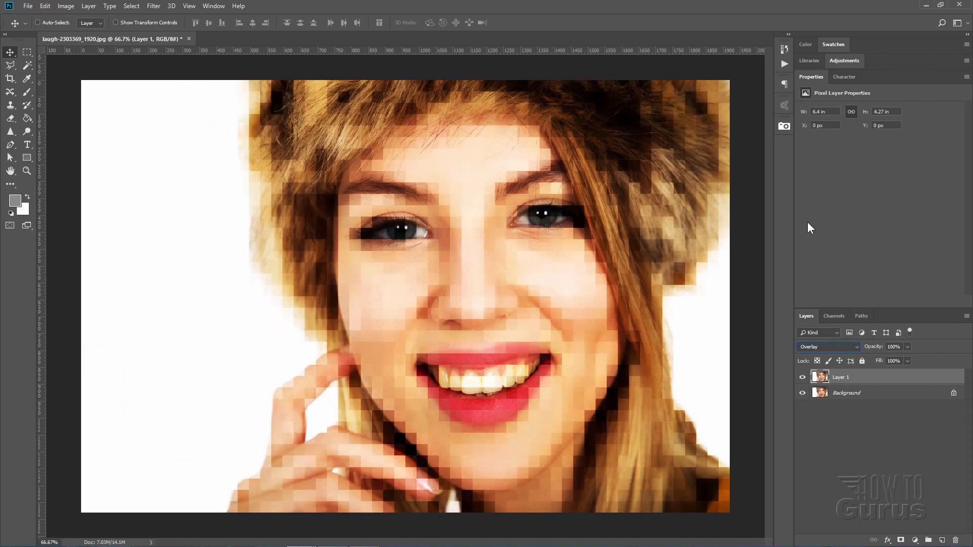
mouse_move(313, 228)
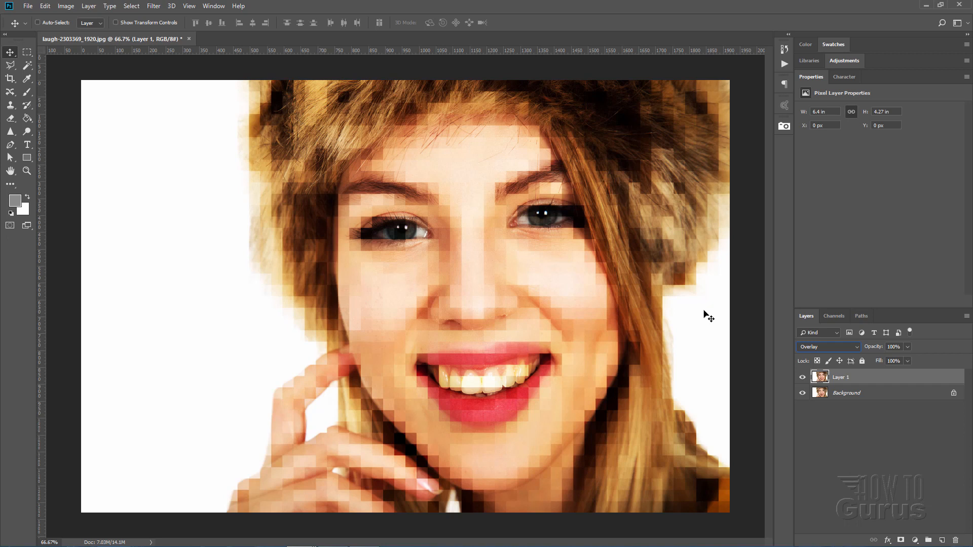
left_click(828, 347)
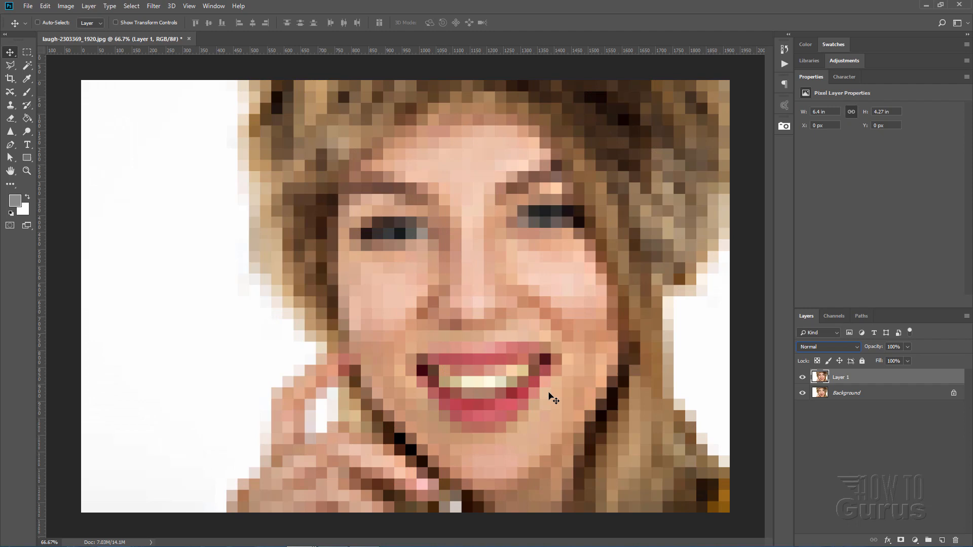
left_click(825, 346)
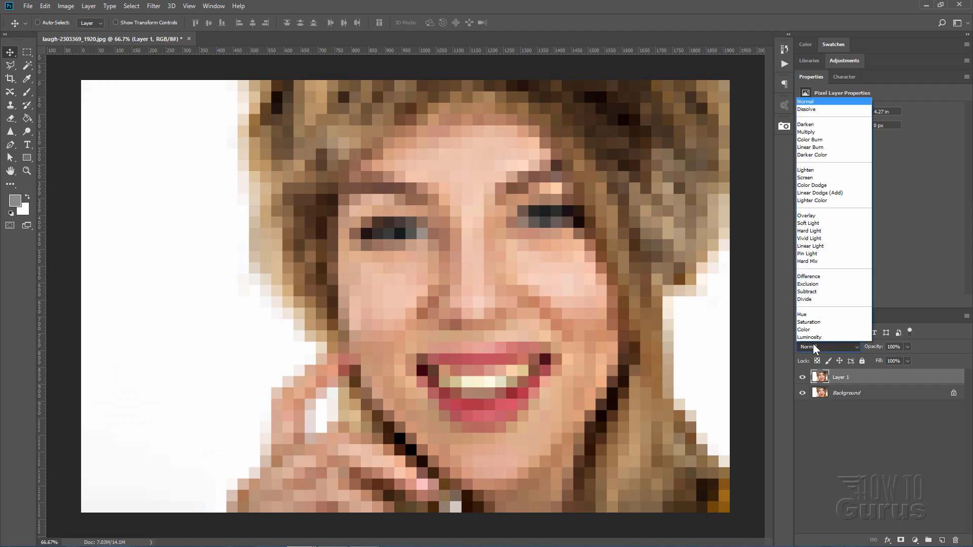
left_click(807, 215)
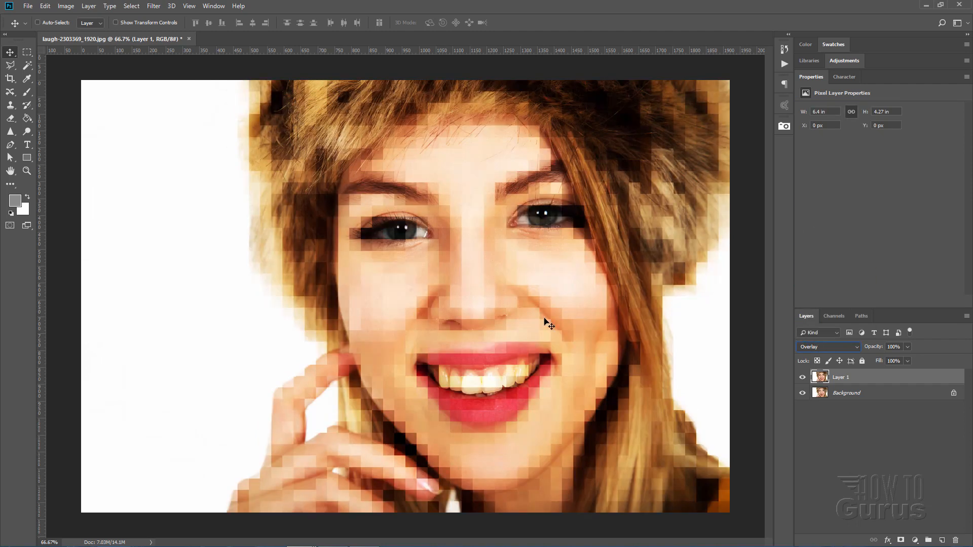
mouse_move(716, 328)
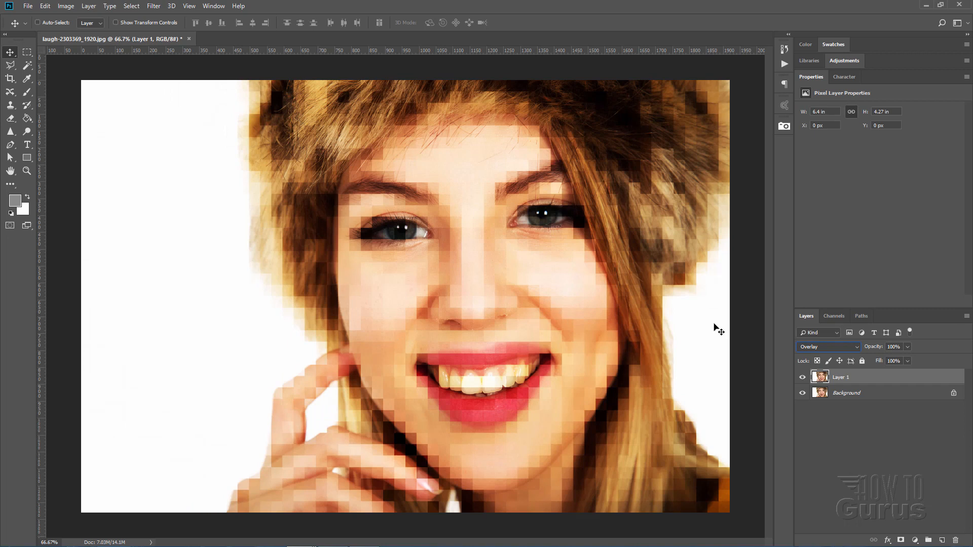